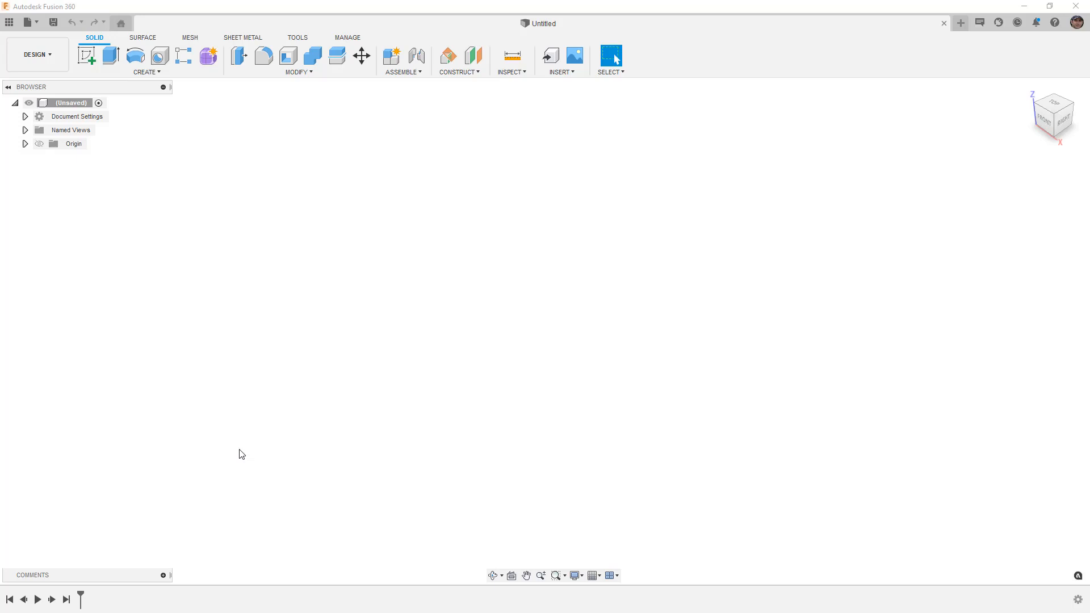
mouse_move(244, 446)
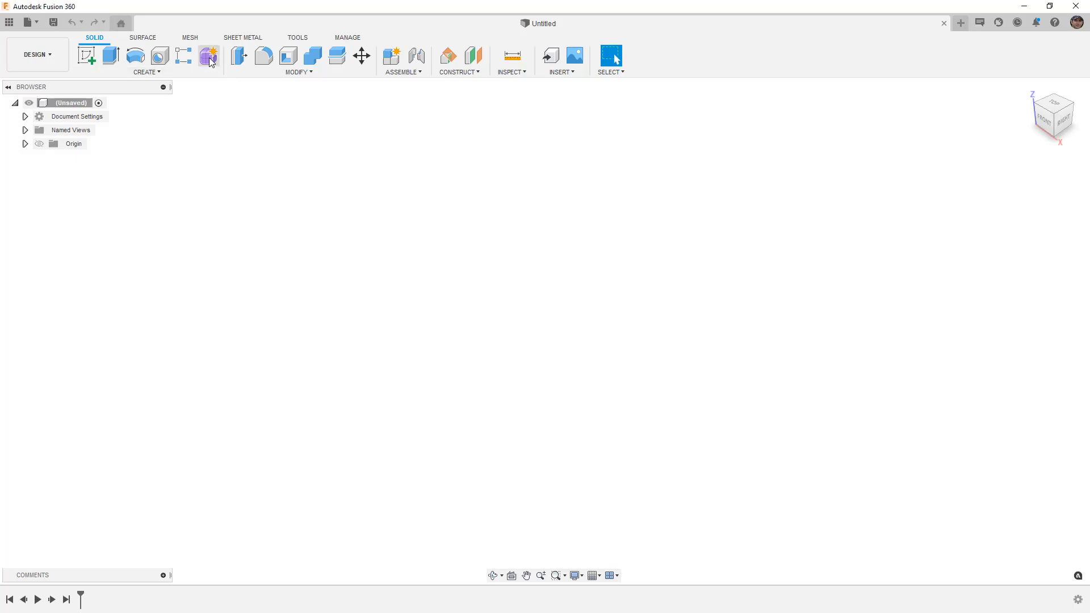
- Enter the Form workspace, start a sketch on a chosen plane and begin a spline curve
left_click(209, 55)
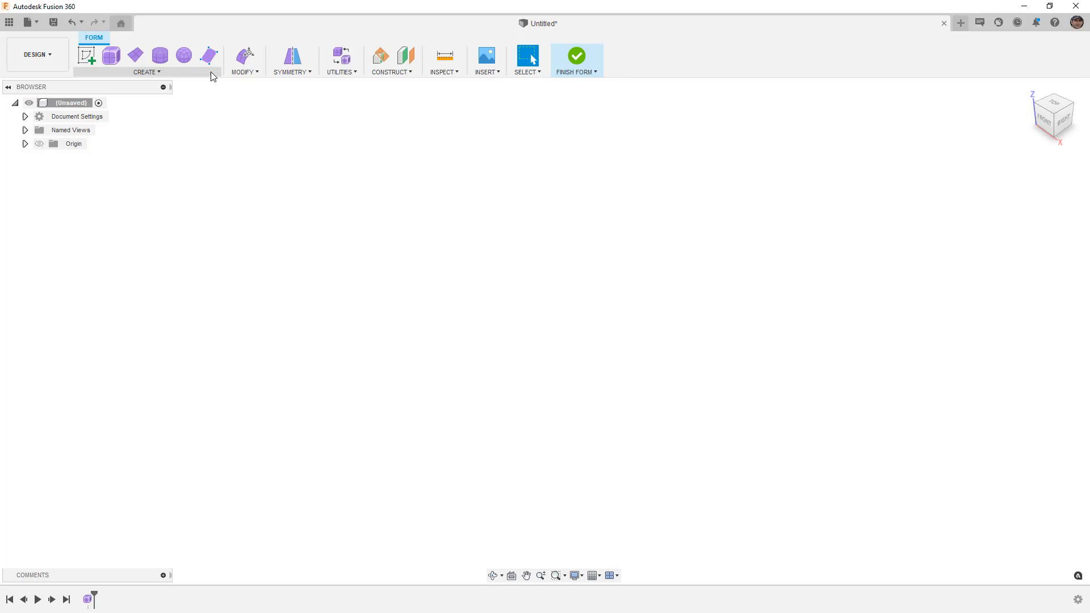
left_click(87, 54)
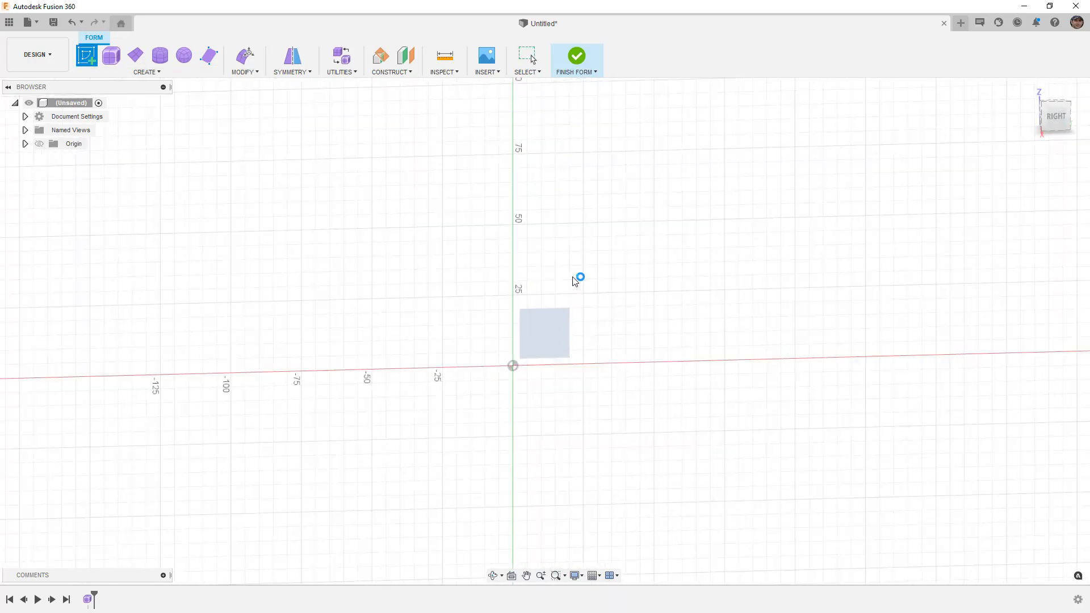
left_click(138, 37)
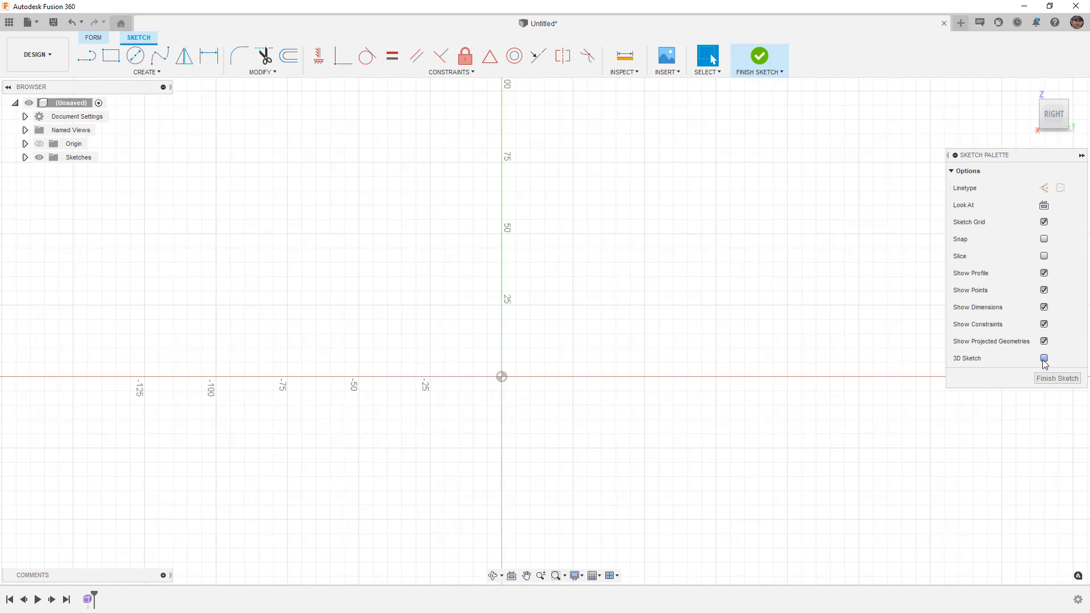
left_click(159, 57)
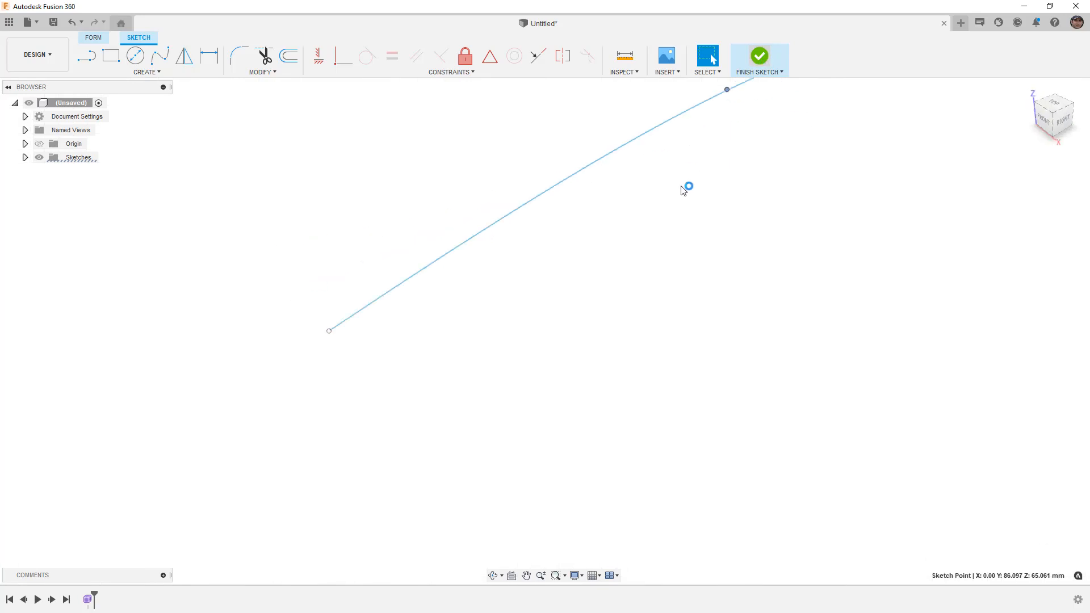
- Draw a second fit-point spline of about 190 mm beside the first curve
left_click(93, 37)
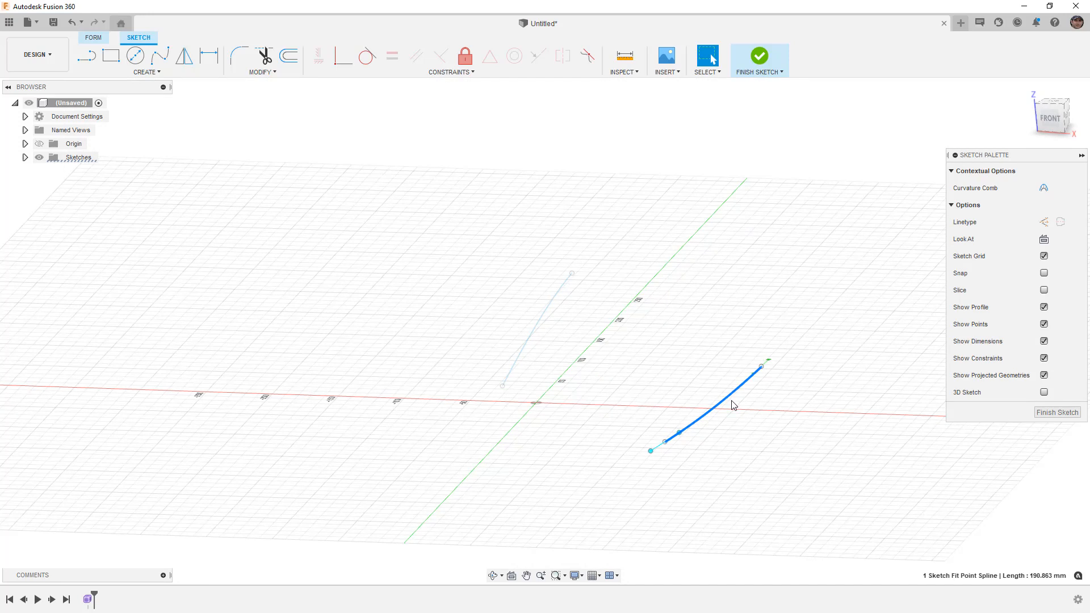
mouse_move(666, 368)
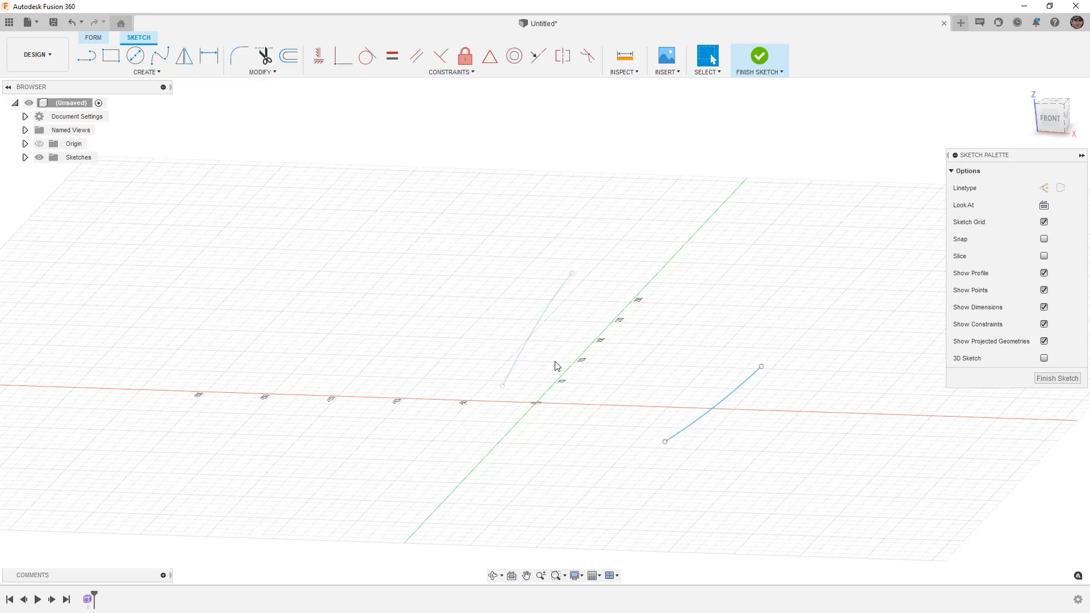
mouse_move(505, 394)
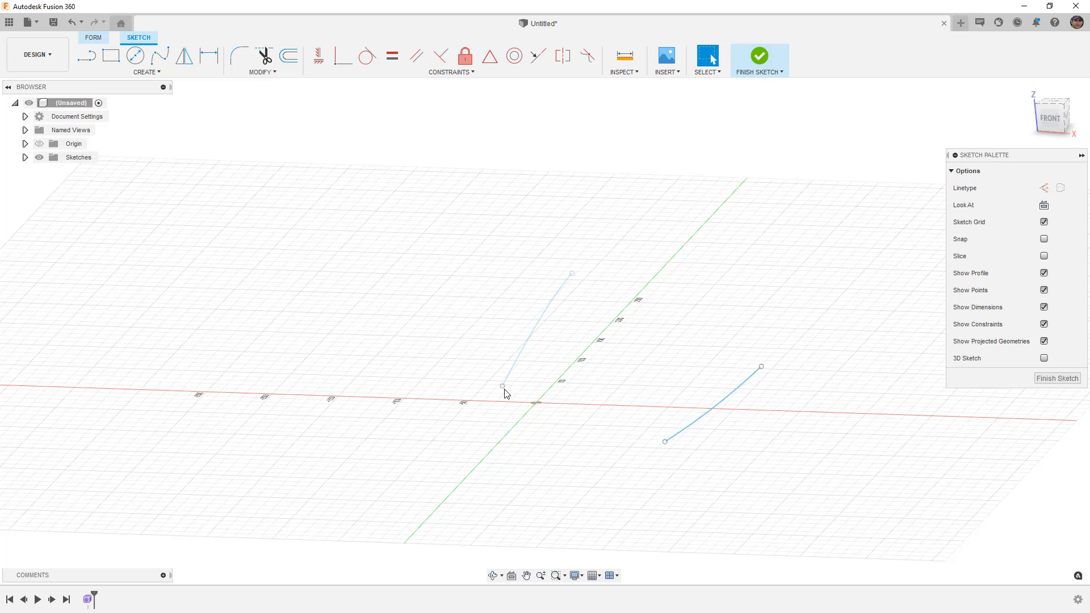
- Place two sketch points with the Point tool and finish the sketch
left_click(146, 72)
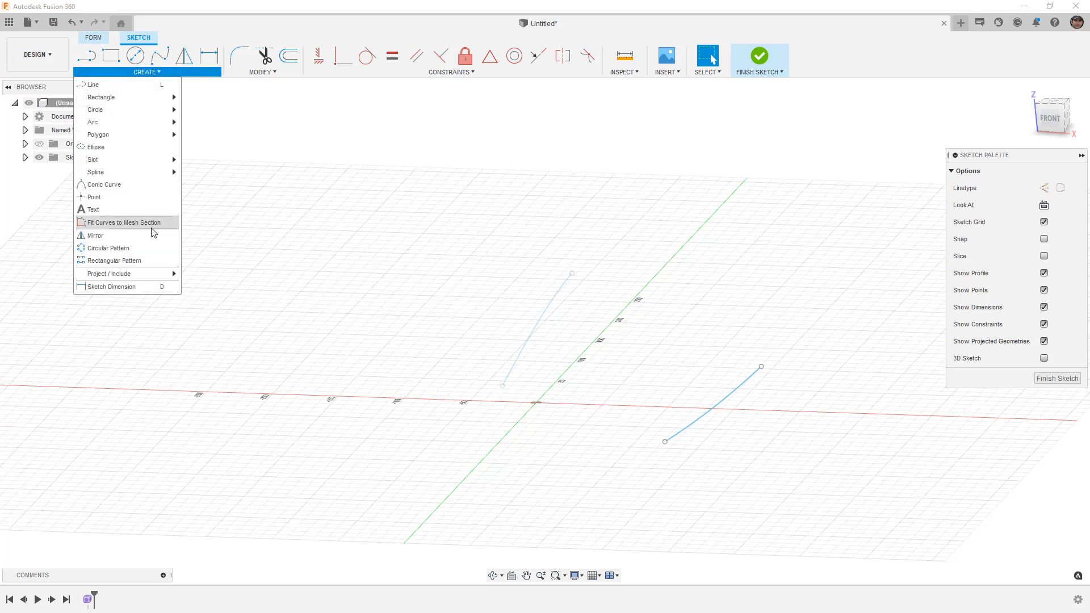
left_click(199, 279)
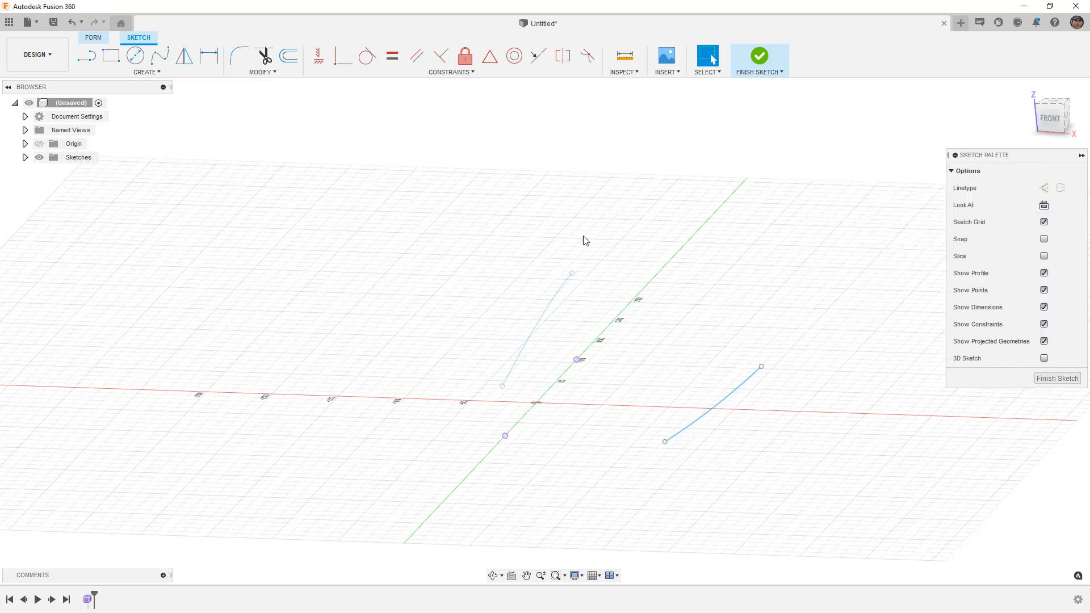
left_click(318, 57)
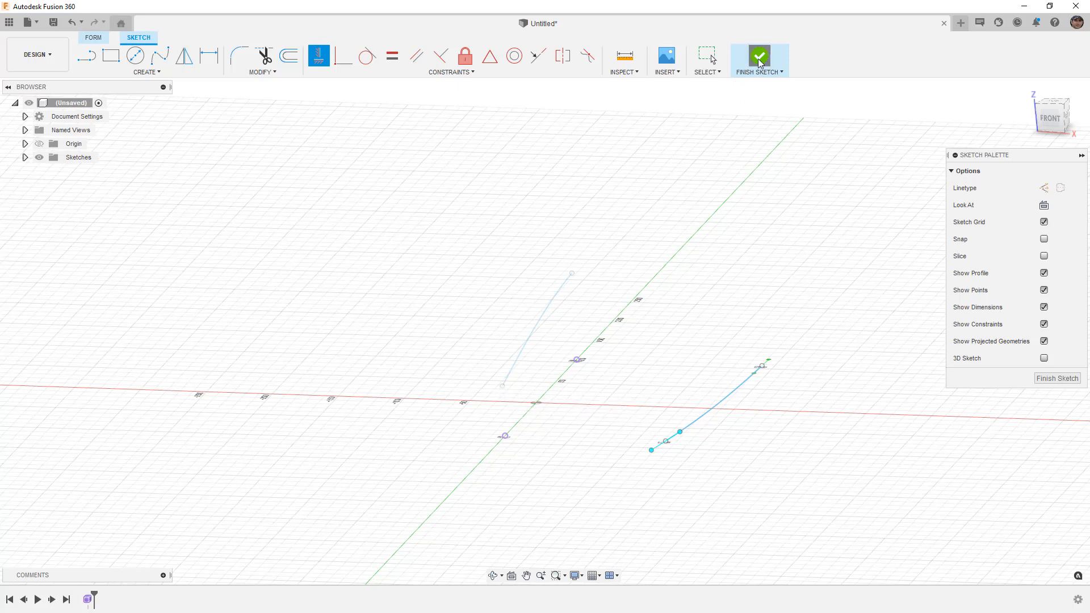
left_click(759, 57)
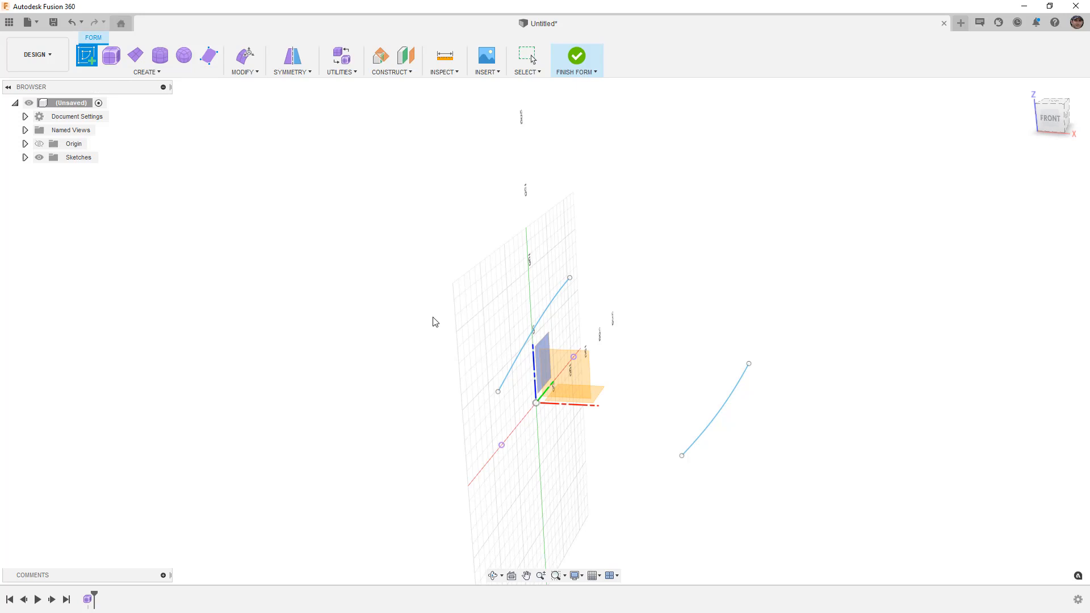
- On the front plane, create an intersection curve from both splines and finish the sketch
left_click(138, 38)
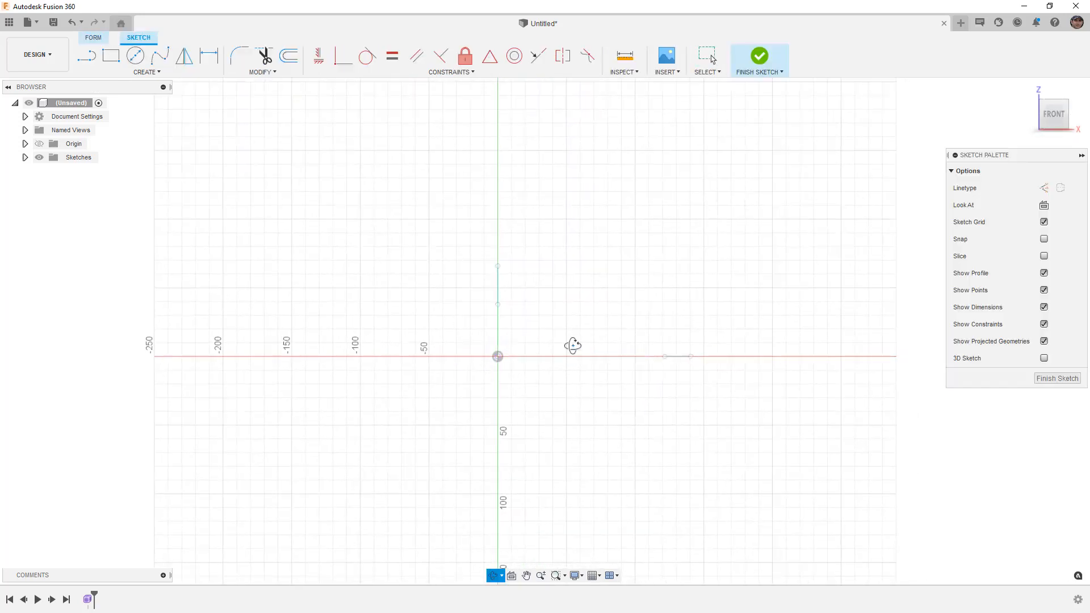
left_click_drag(573, 345, 376, 203)
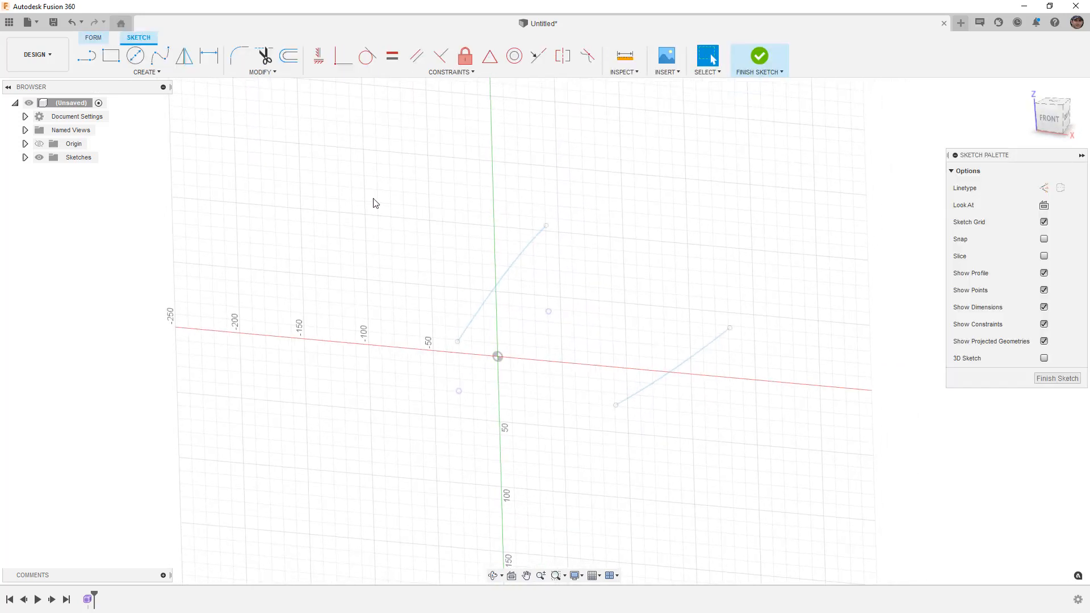
left_click(144, 71)
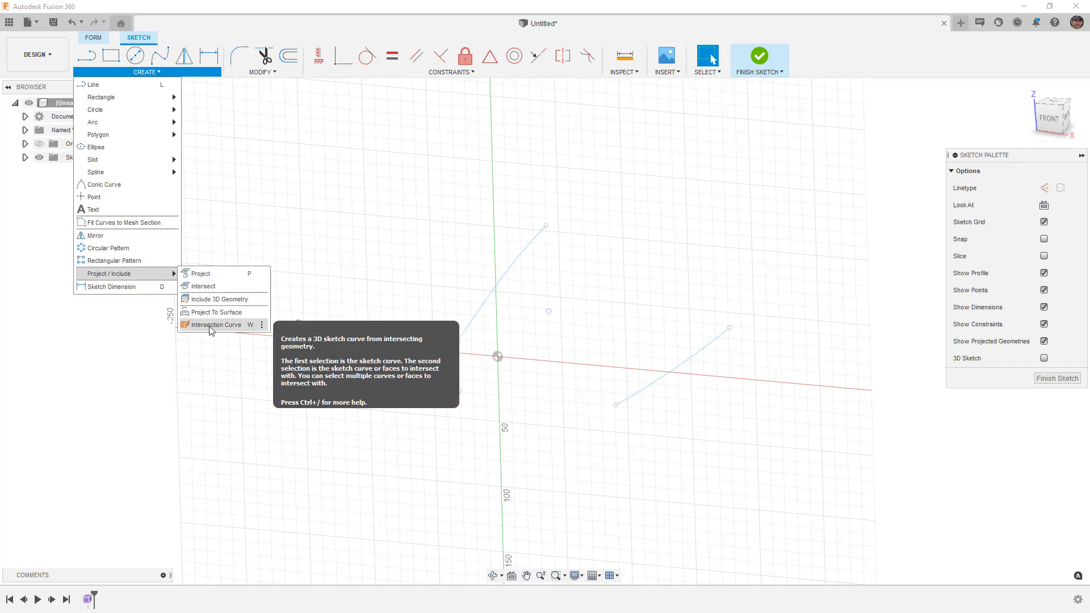
left_click(215, 325)
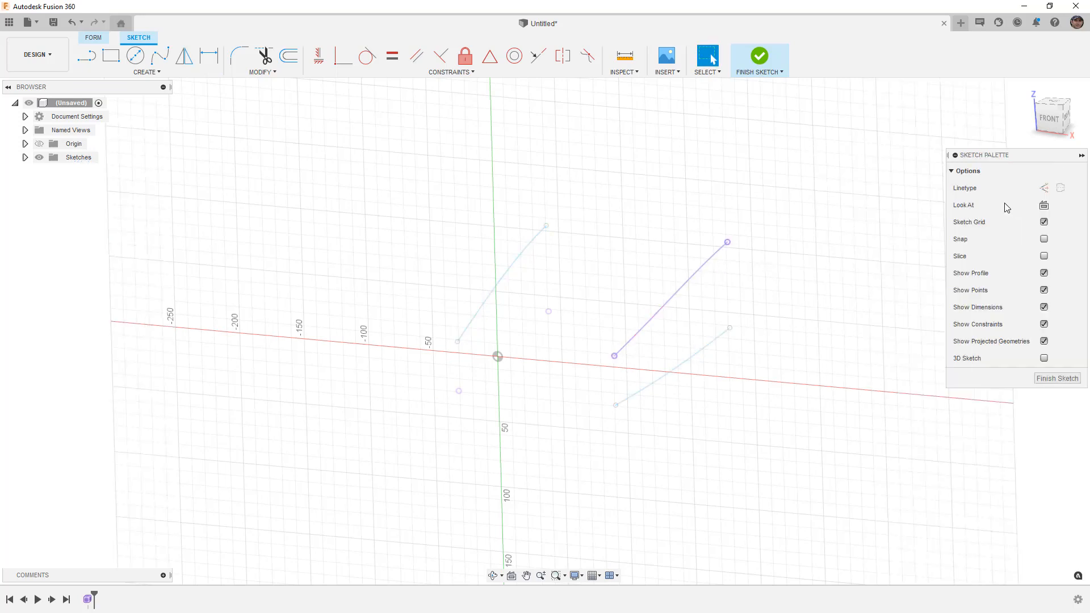
left_click(759, 56)
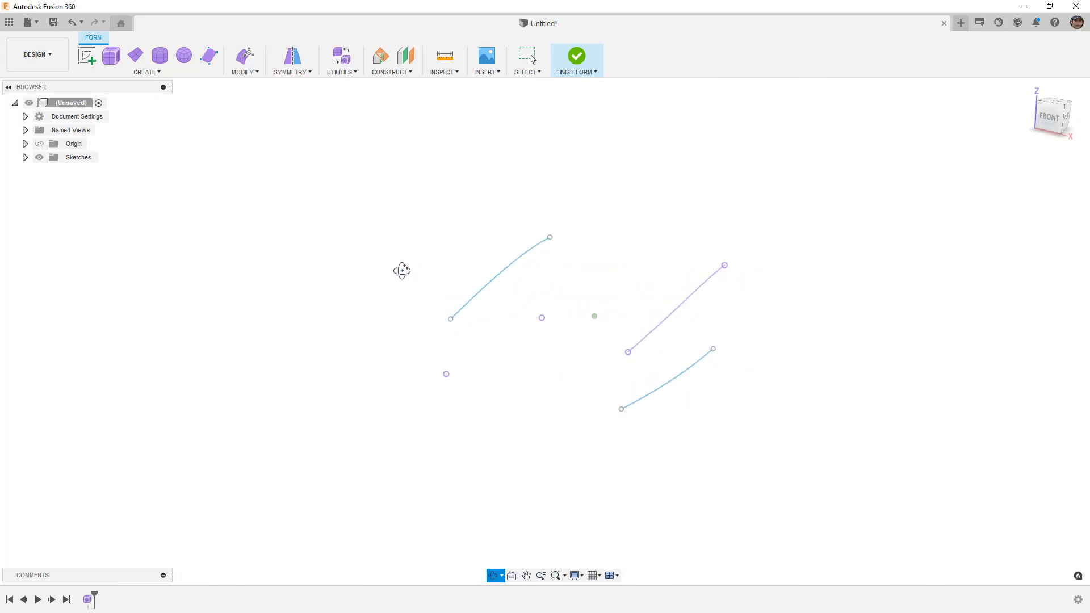
- Hide Sketch2 in the browser and start a new sketch on the top plane
left_click(23, 156)
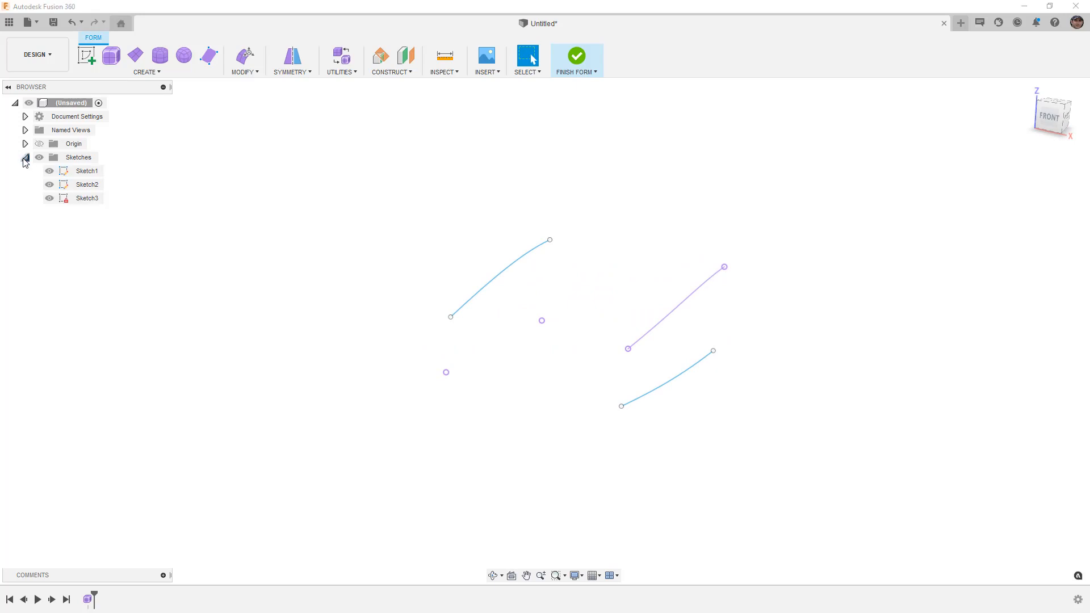
left_click(48, 184)
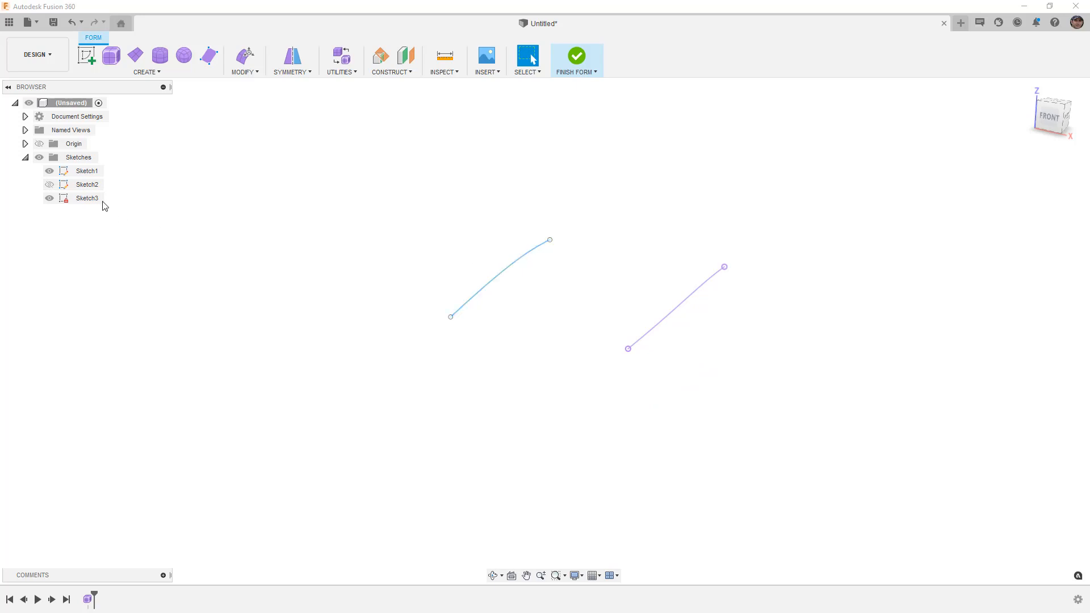
left_click(87, 197)
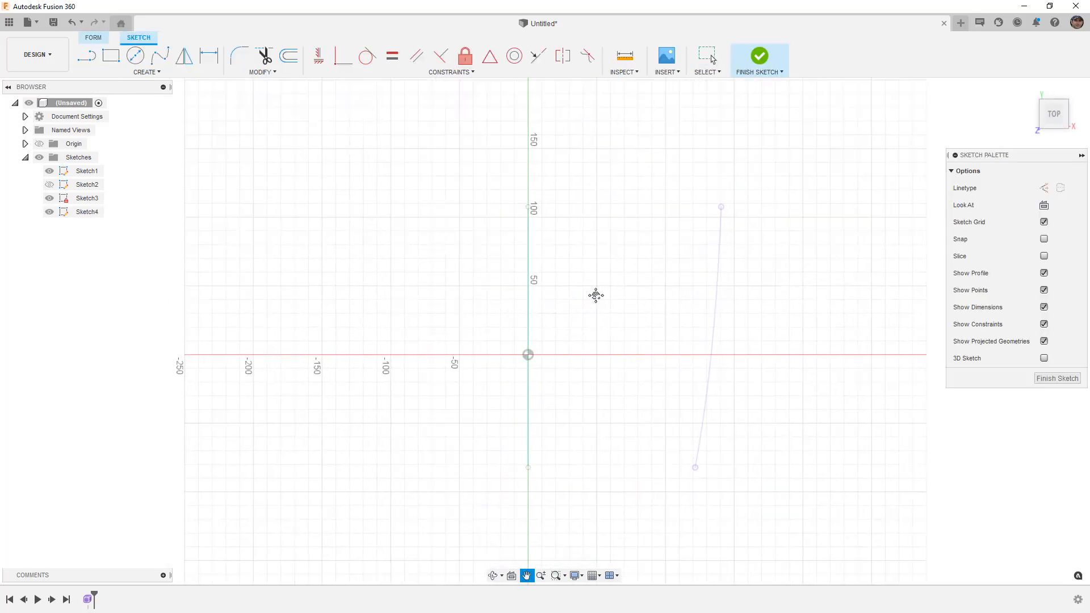
- Draw a spline, then a second roughly 120 mm spline with 3D Sketch enabled
left_click(159, 57)
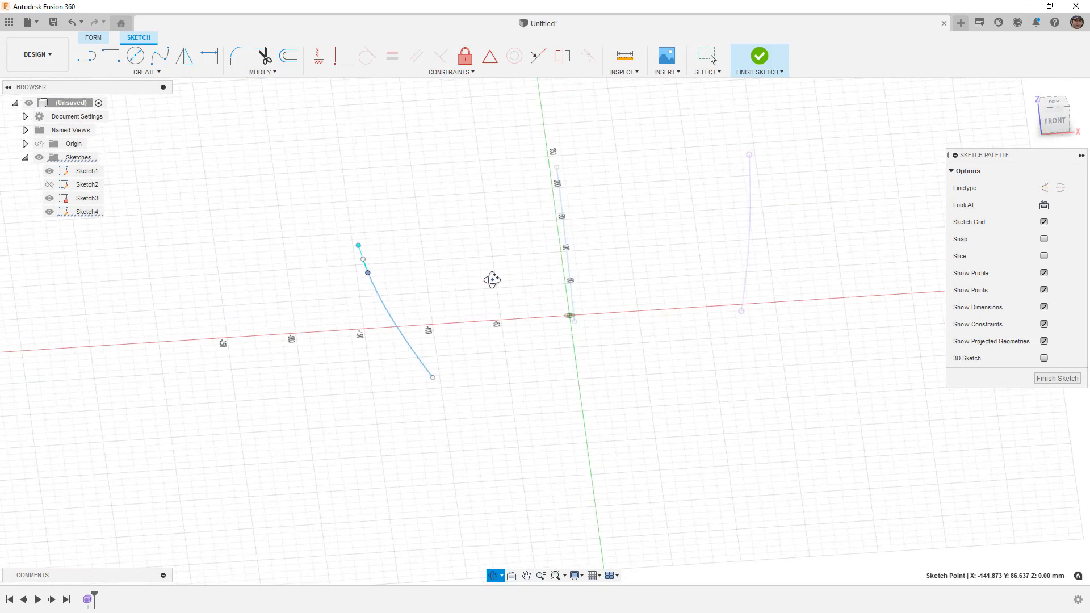
left_click_drag(491, 280, 419, 321)
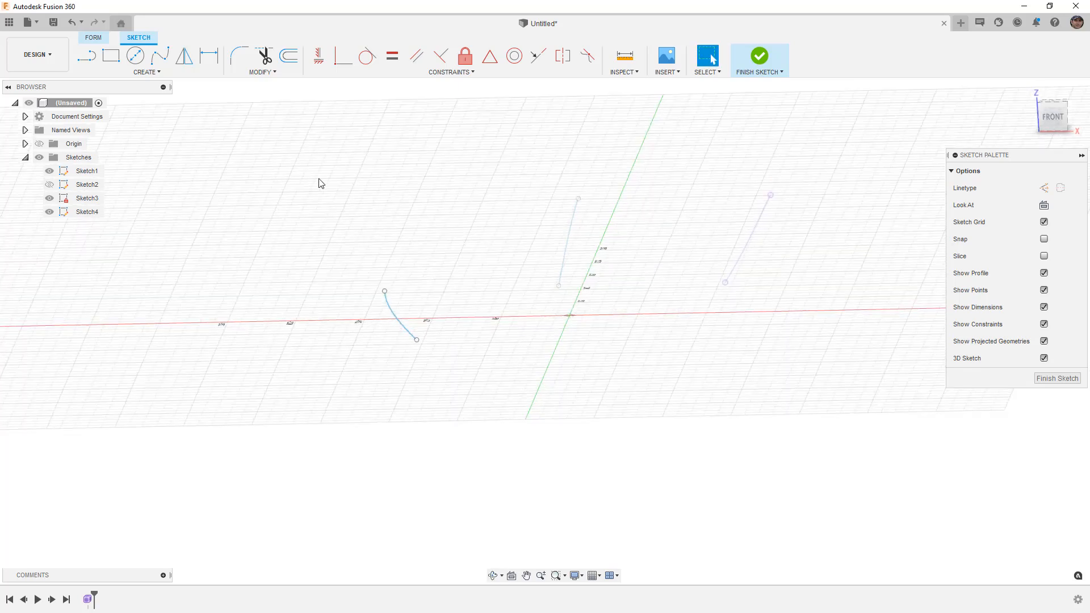
mouse_move(113, 73)
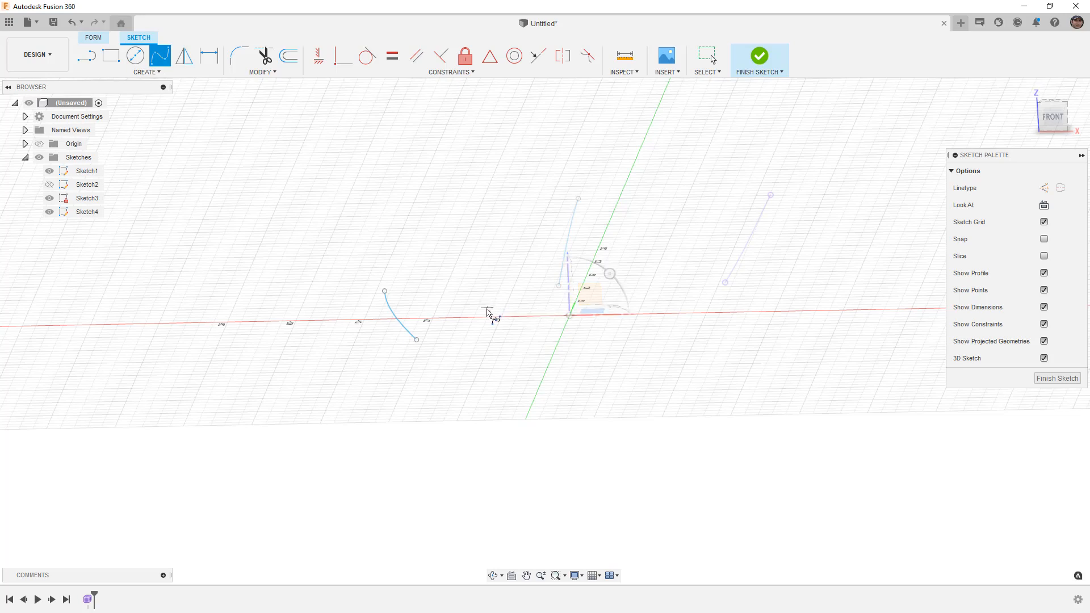
left_click_drag(490, 314, 462, 354)
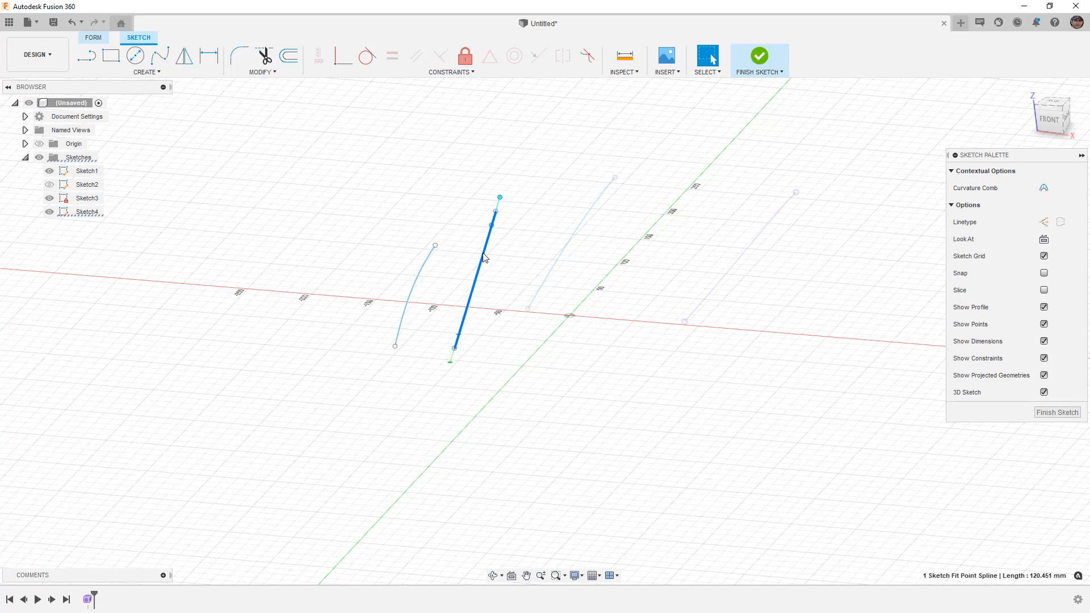
- Move/Copy the curve's end point up 50 mm in Z so it arches upward
left_click(262, 71)
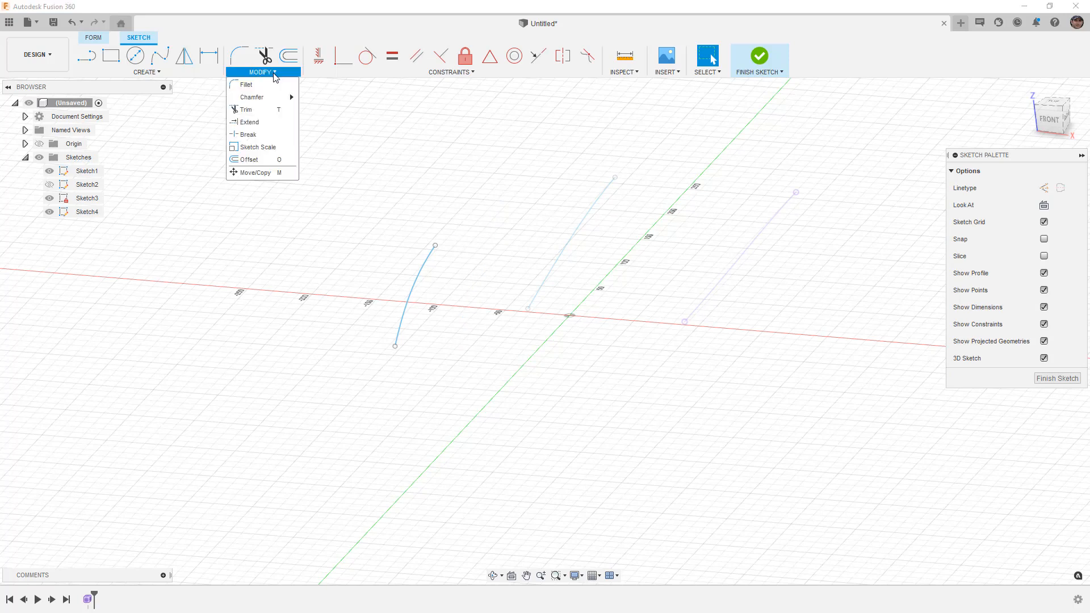
left_click(255, 173)
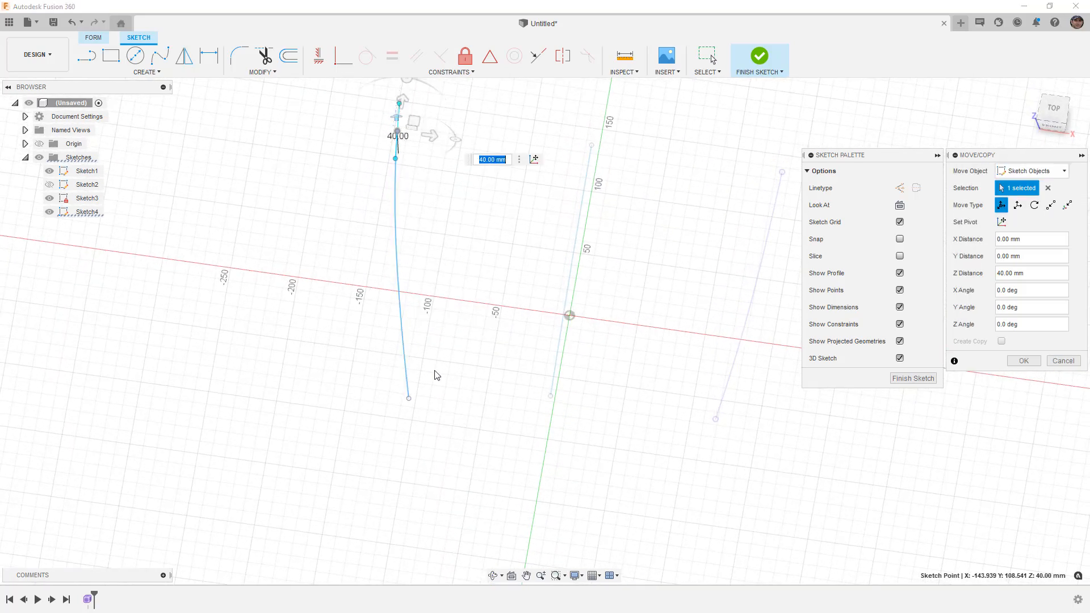
left_click_drag(438, 376, 370, 320)
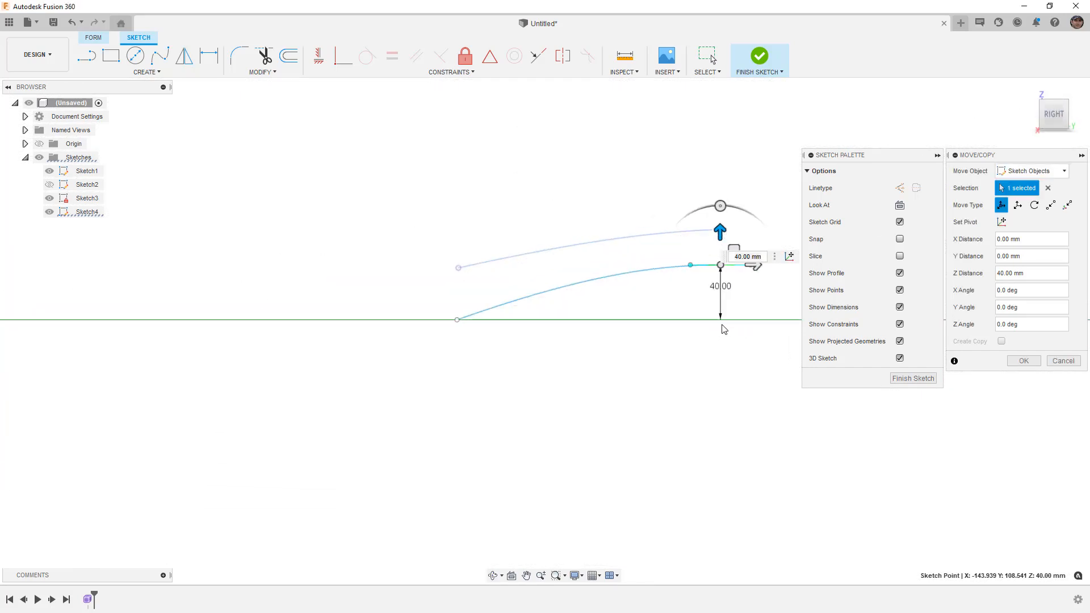
left_click_drag(720, 231, 671, 271)
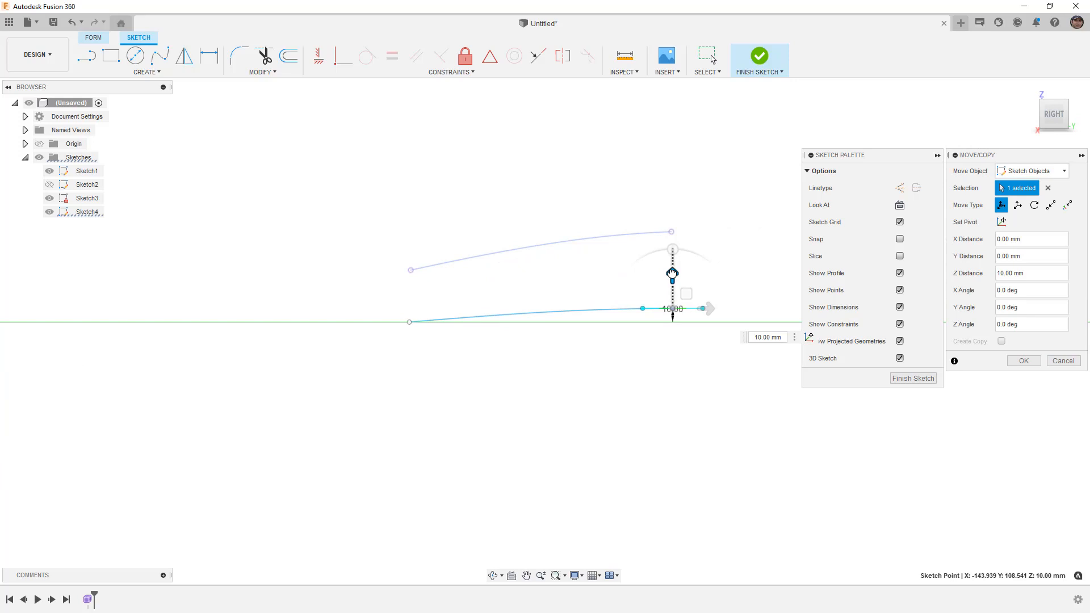
type("50.00")
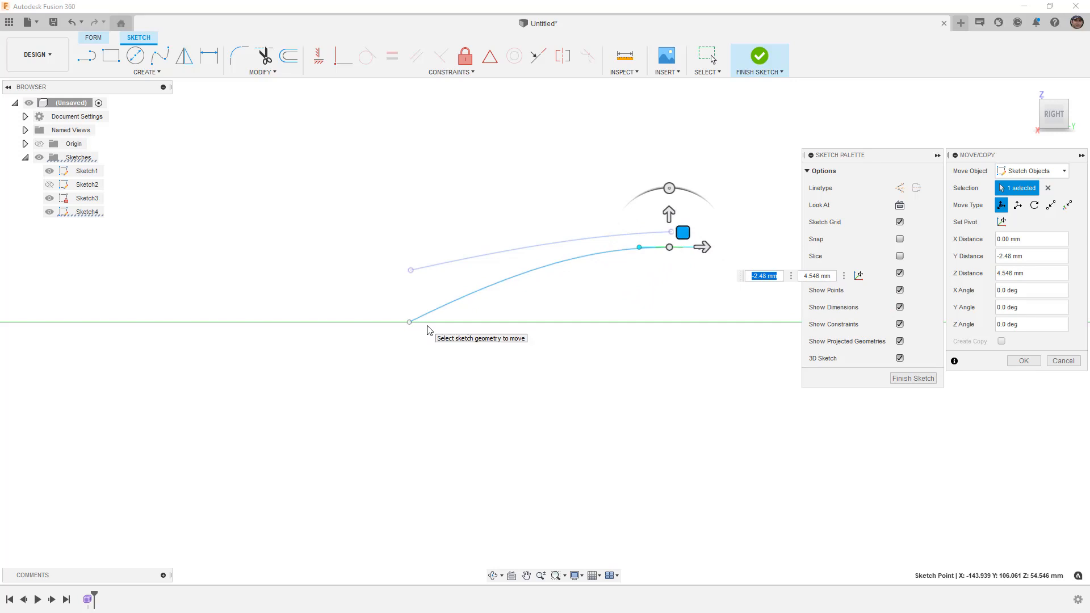
mouse_move(438, 326)
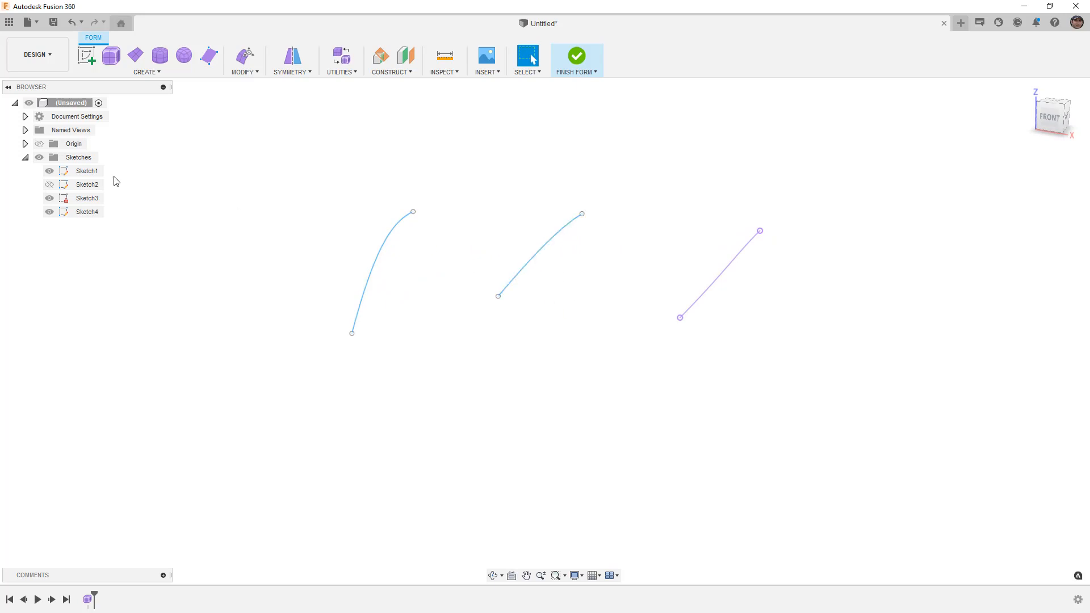
- Hide Sketch1's middle curve, leaving two curves for the form tools
left_click(86, 172)
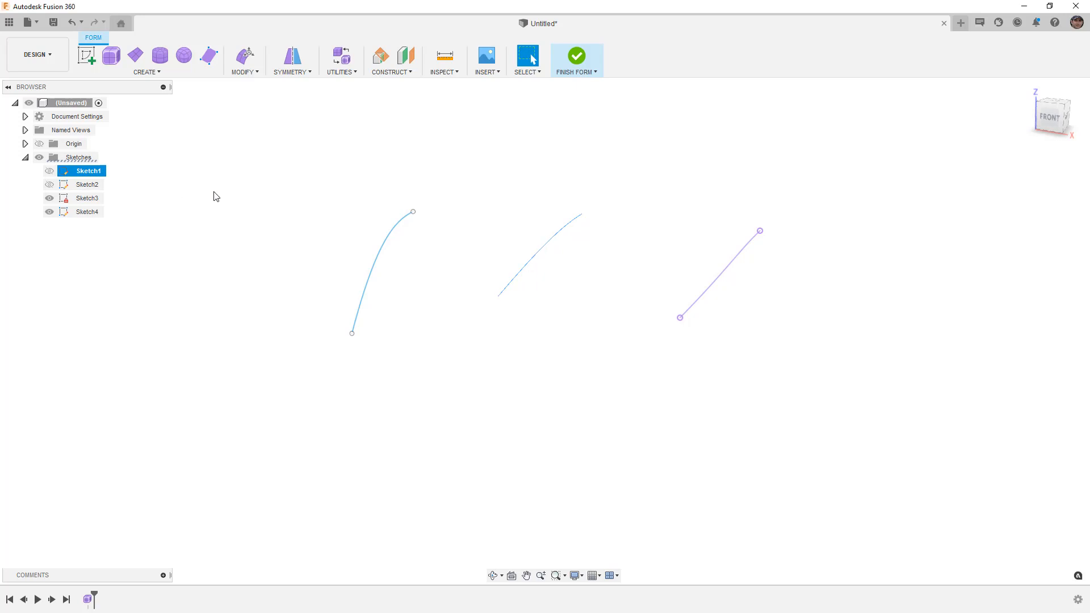
left_click(718, 270)
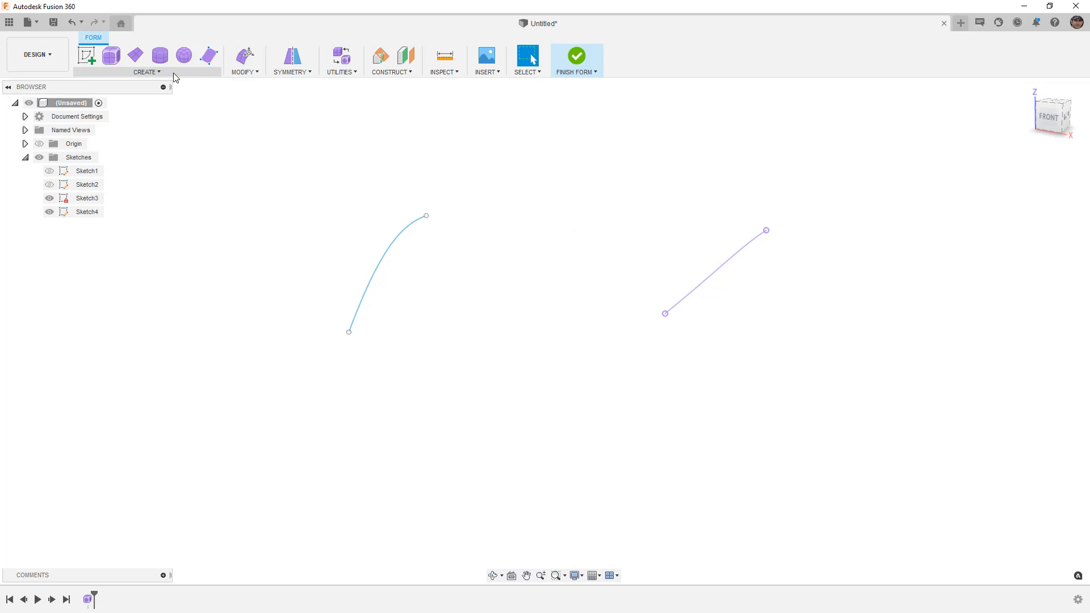
left_click(145, 71)
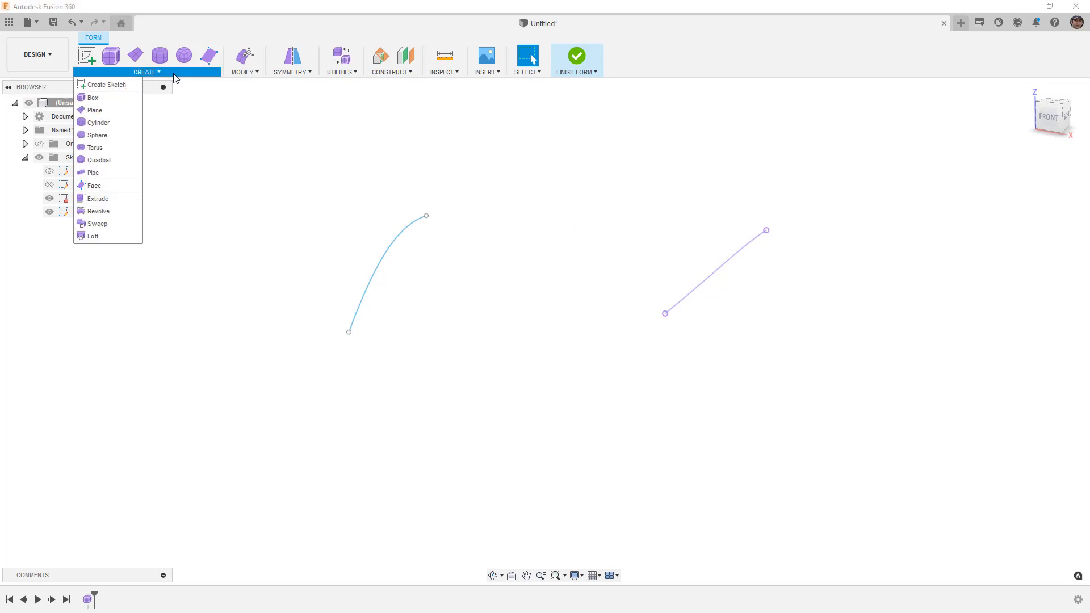
- Loft a T-spline surface between the two remaining curves as Profile 1 and 2
left_click(92, 236)
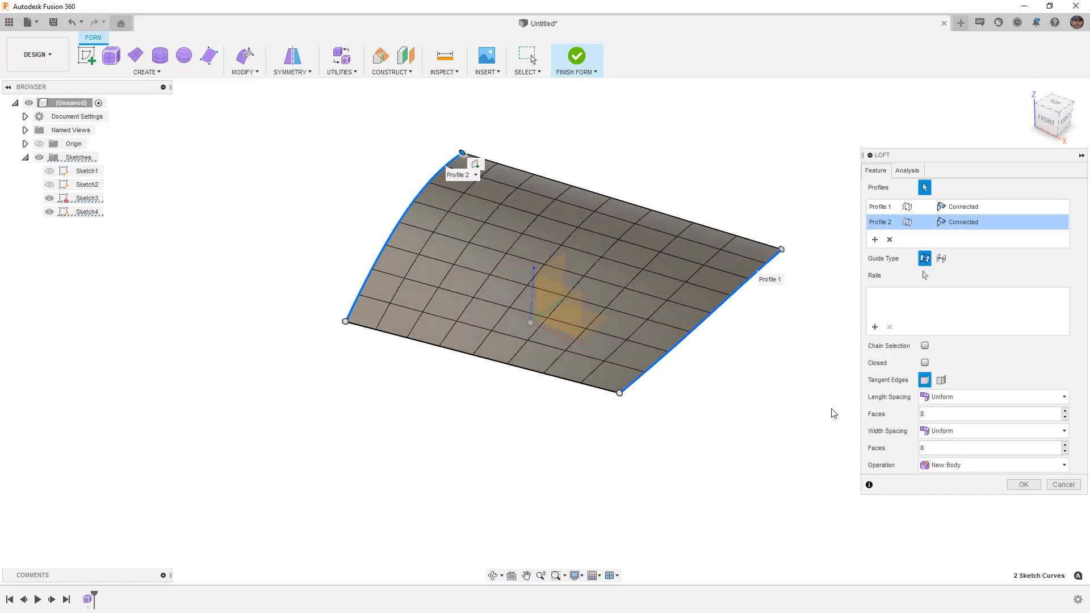
mouse_move(720, 271)
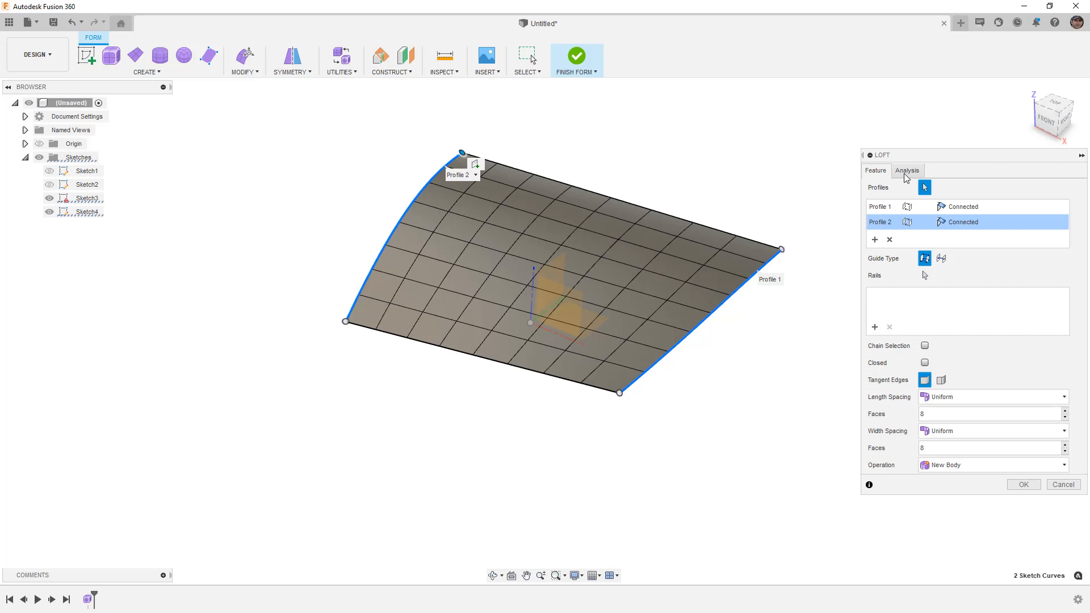
- Check curvature, zebra and isocurve analysis, then confirm the 8-by-8-face lofted surface body
left_click(907, 170)
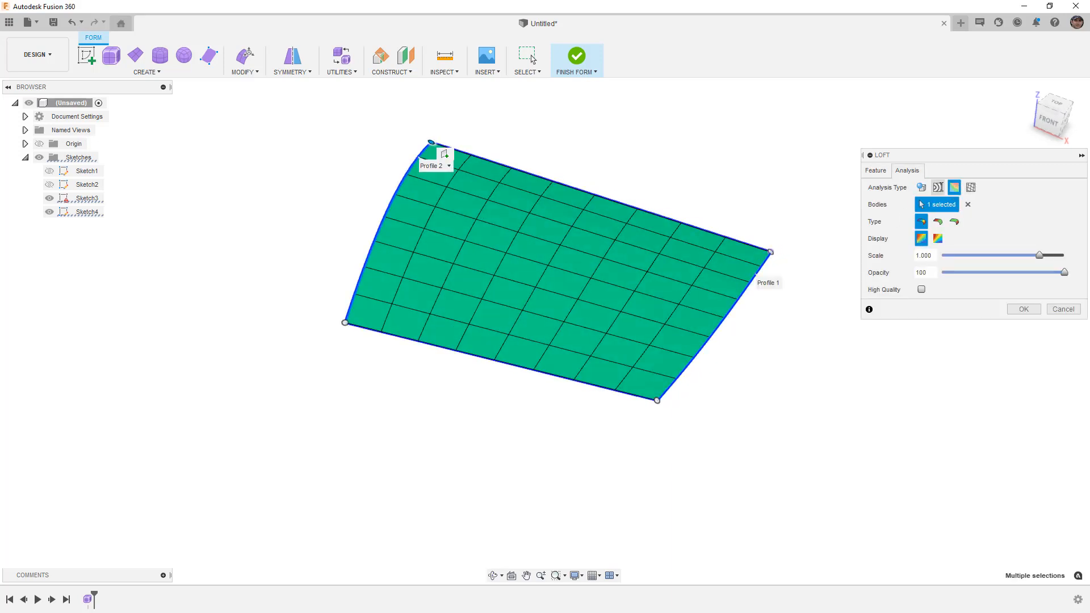
left_click(937, 187)
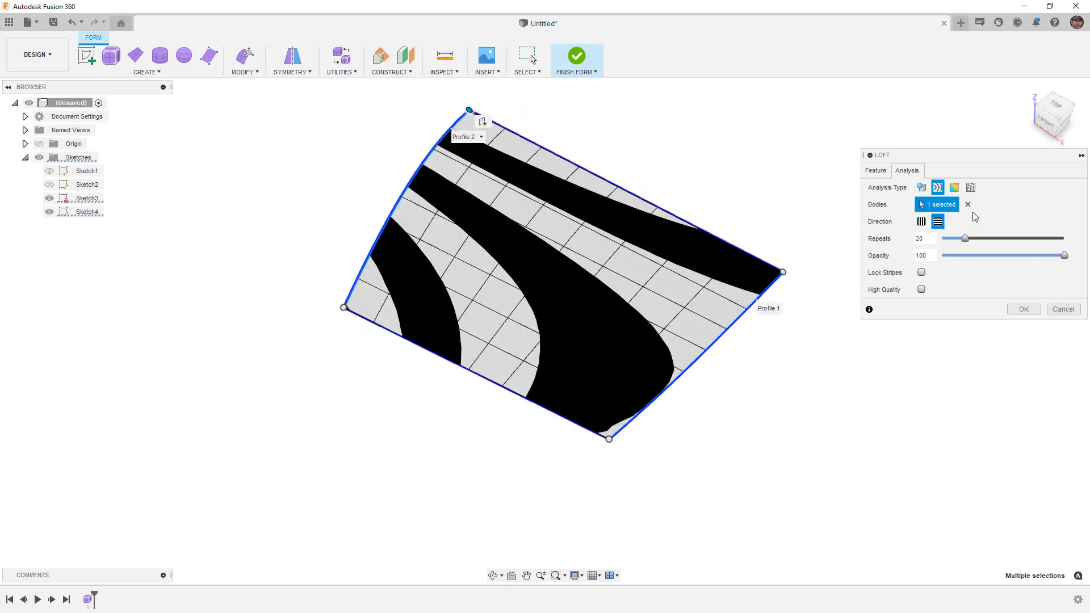
left_click(980, 188)
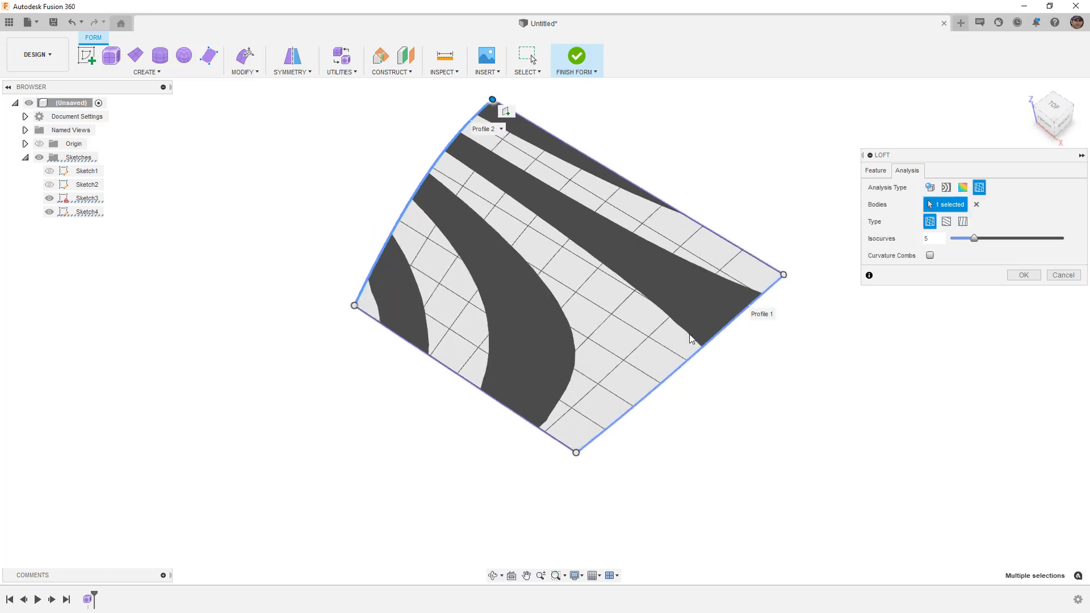
left_click(937, 187)
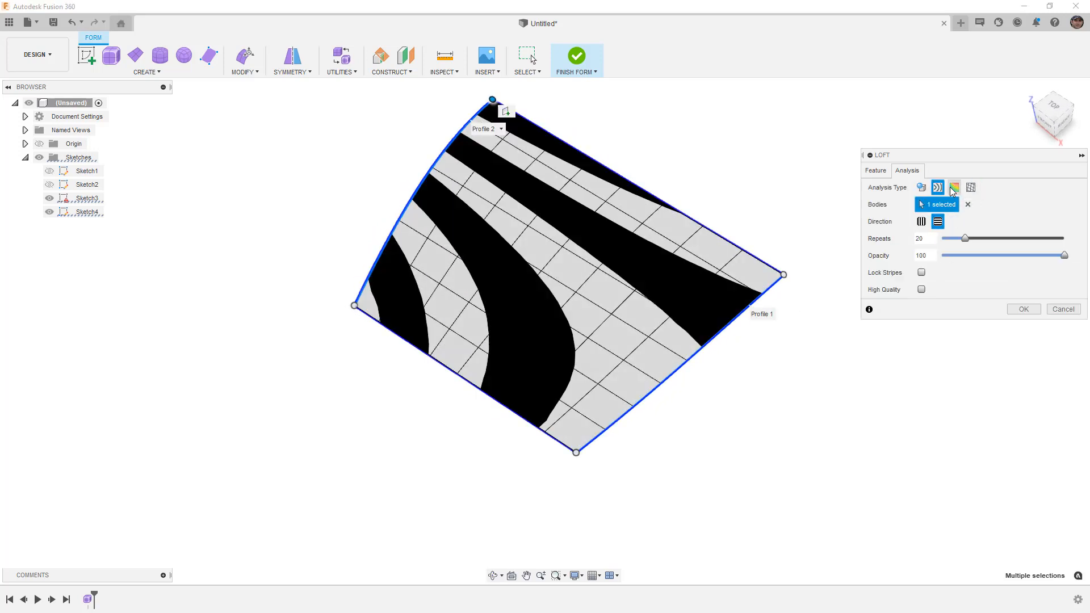
left_click(875, 170)
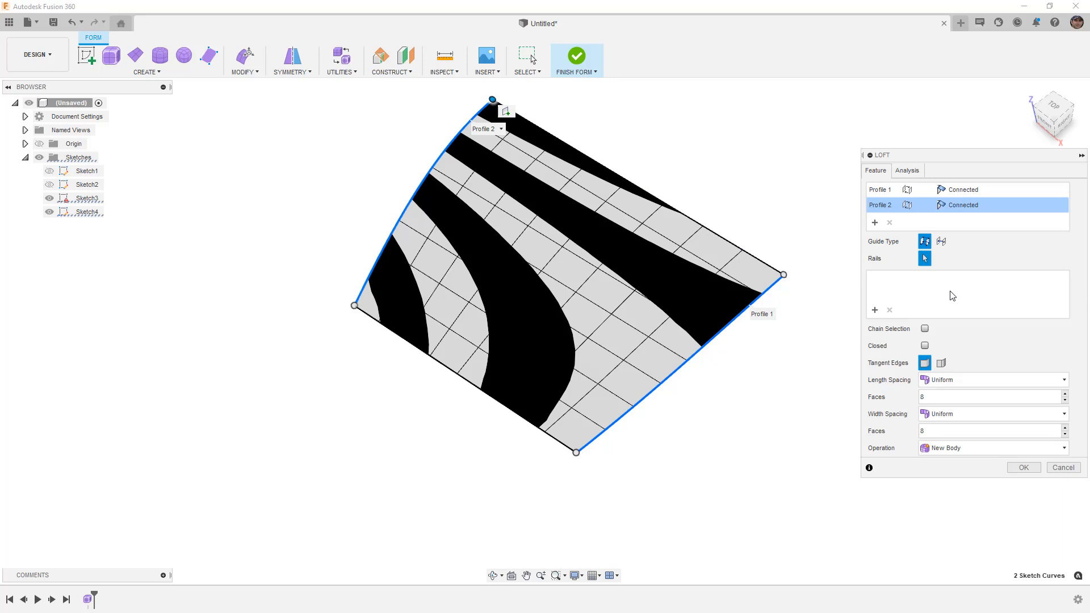
left_click(1022, 466)
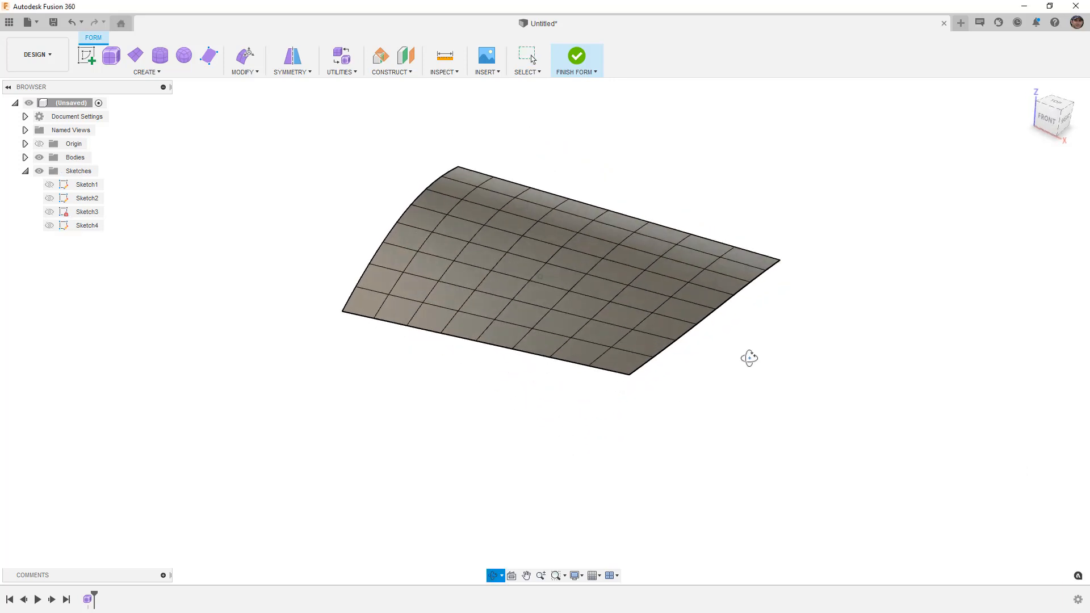
left_click(49, 225)
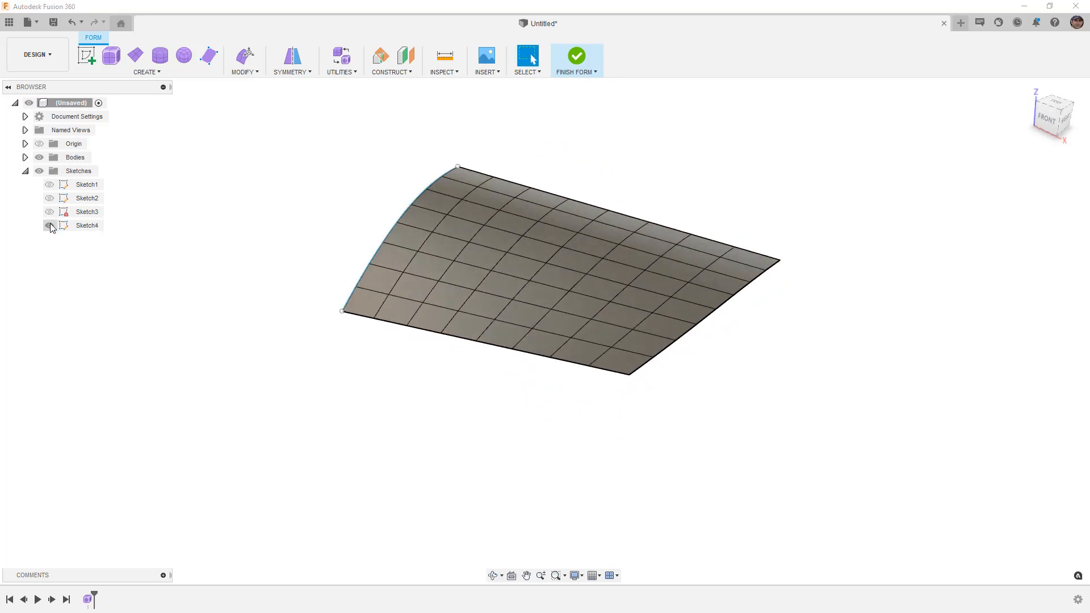
- Hide lofted Body2 and create a flat T-spline plane with 8 length faces
left_click(49, 224)
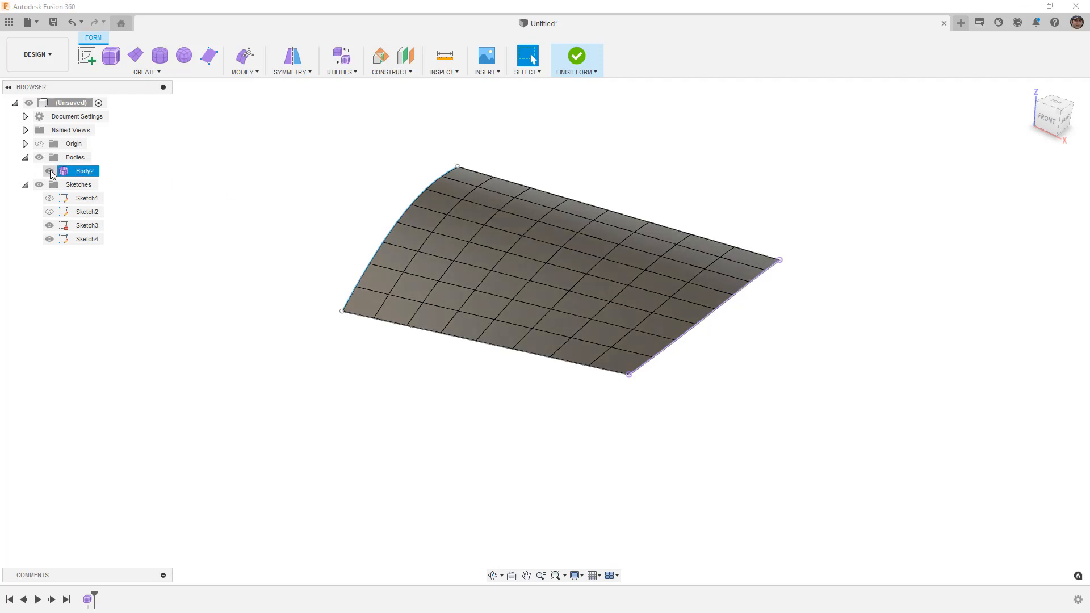
left_click(49, 171)
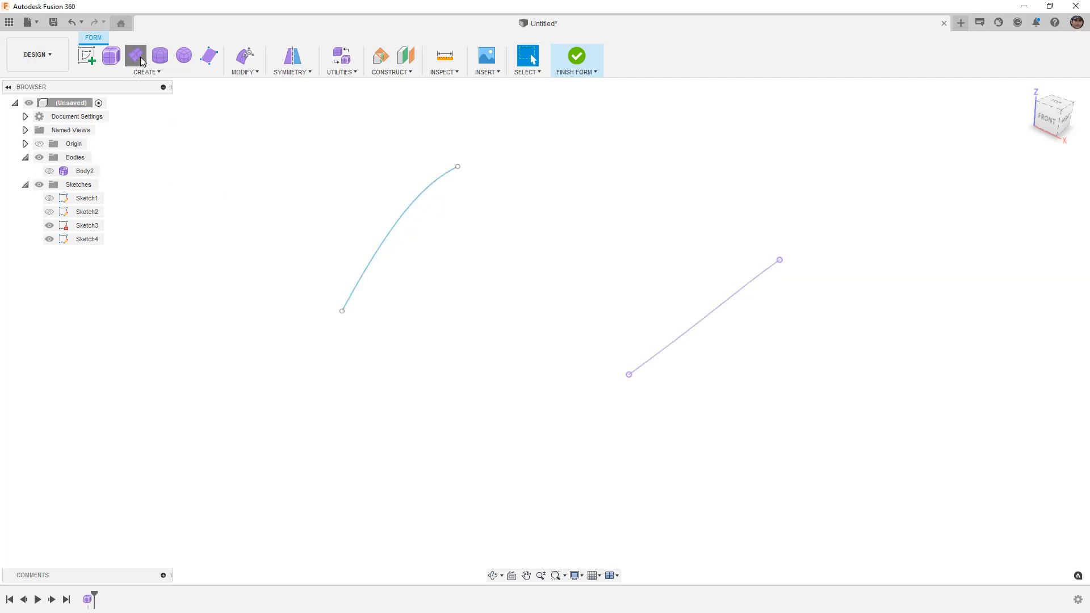
left_click(135, 54)
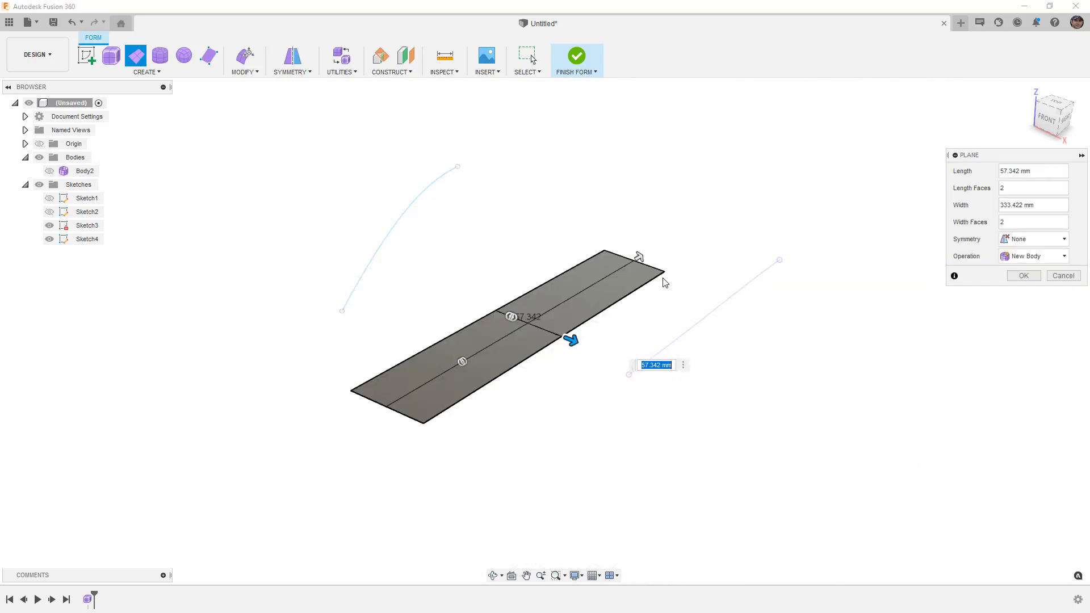
left_click(1032, 187)
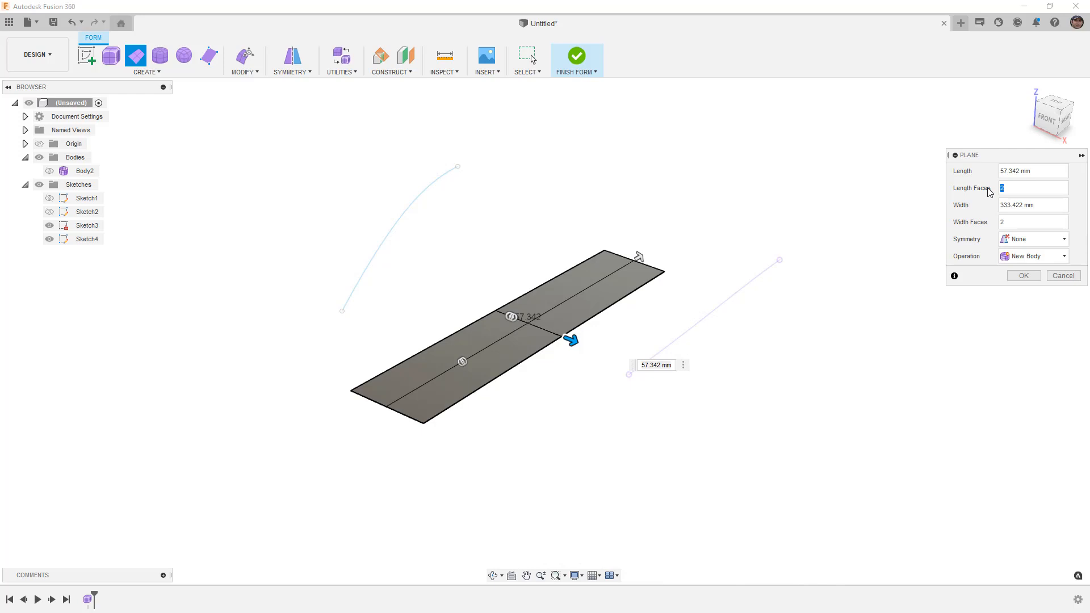
type("8")
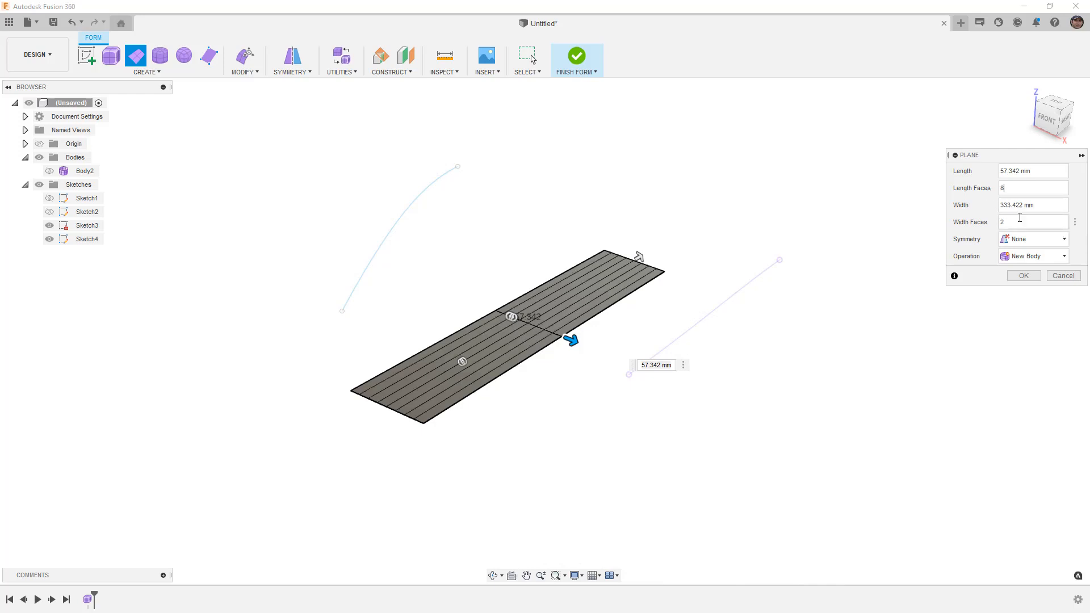
type("8")
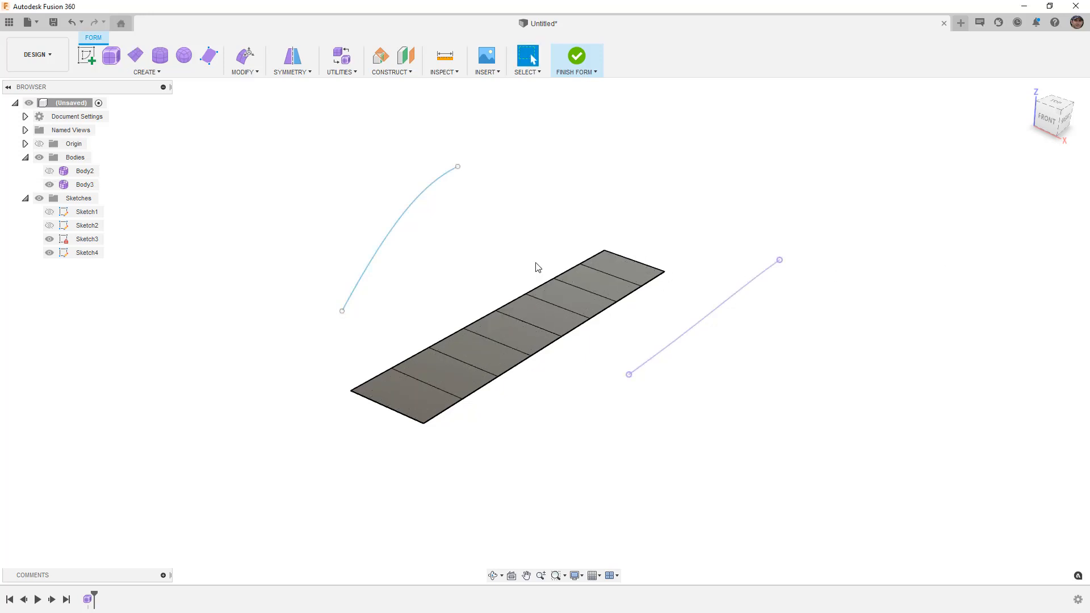
- Match the plane's T-spline edges to the two sketch curves, bending it between them
left_click(243, 61)
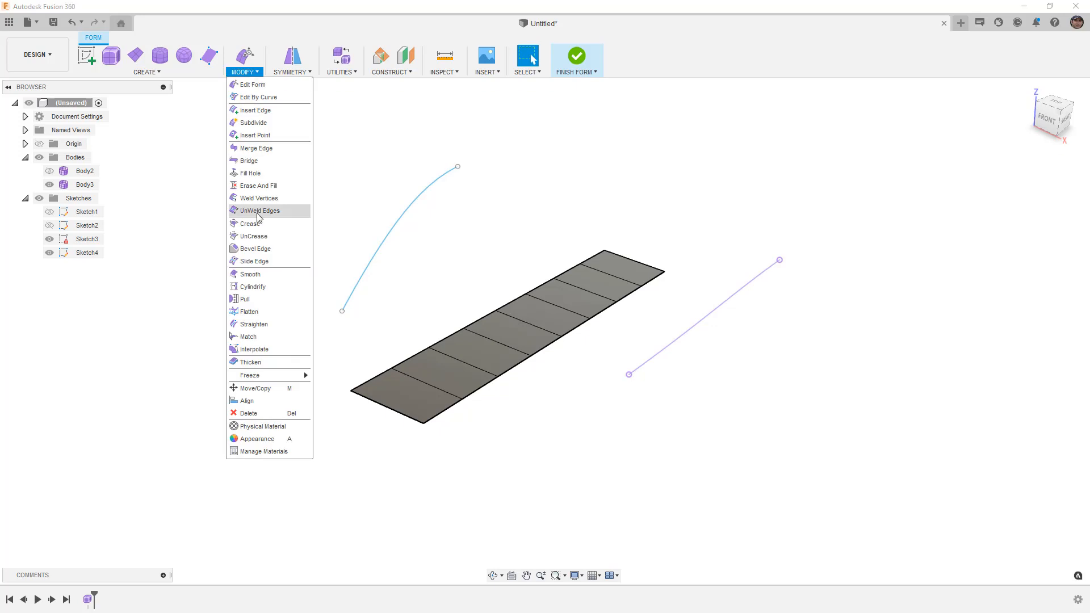
left_click(249, 336)
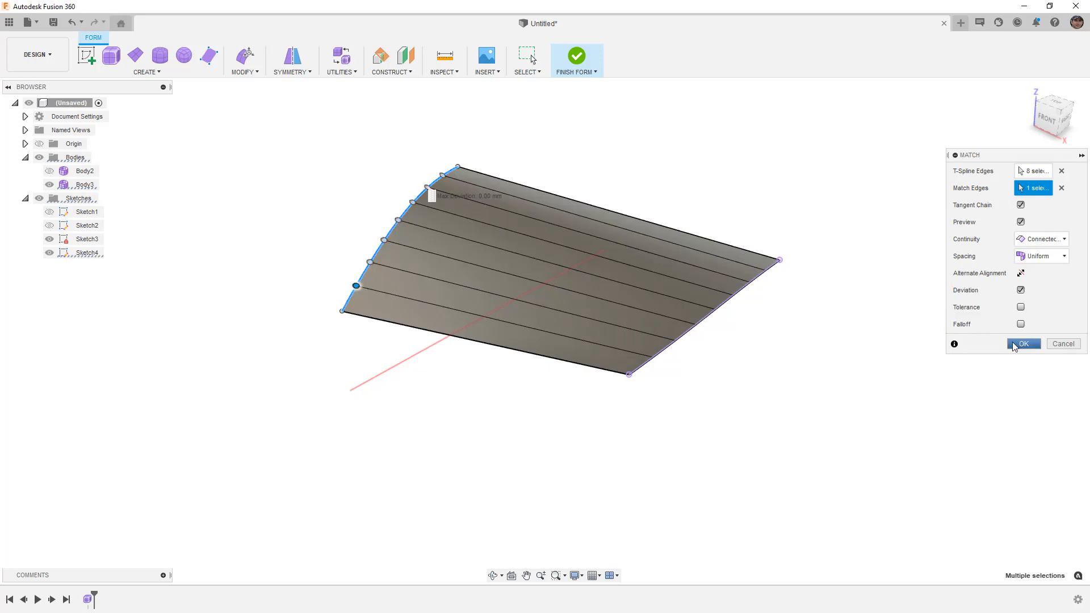
left_click(1023, 343)
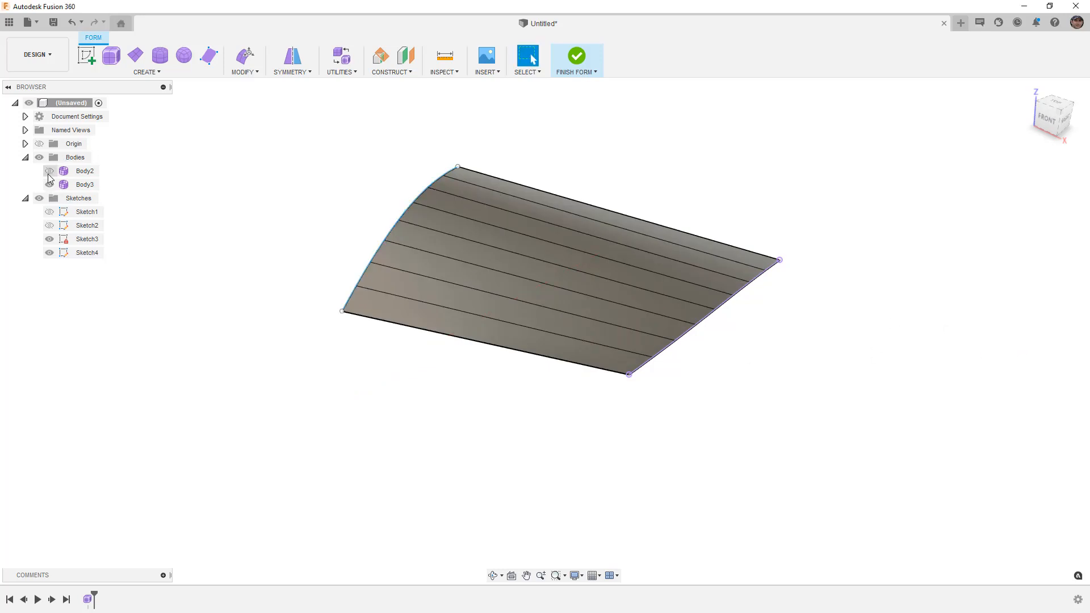
- Toggle Body2 and Body3 visibility to compare the lofted and matched surfaces, then hide both
left_click(48, 171)
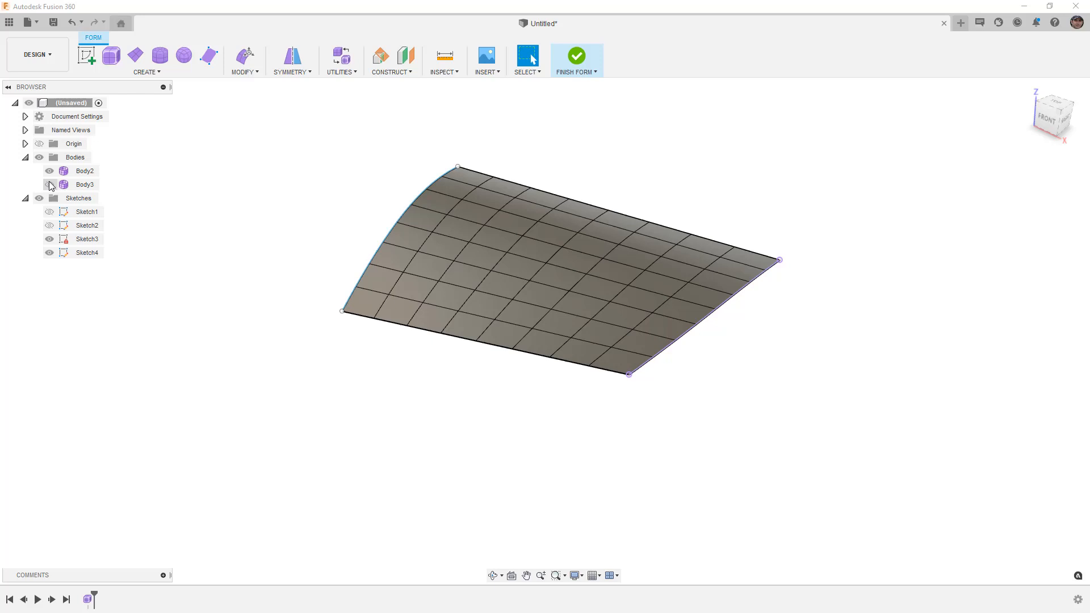
left_click(49, 184)
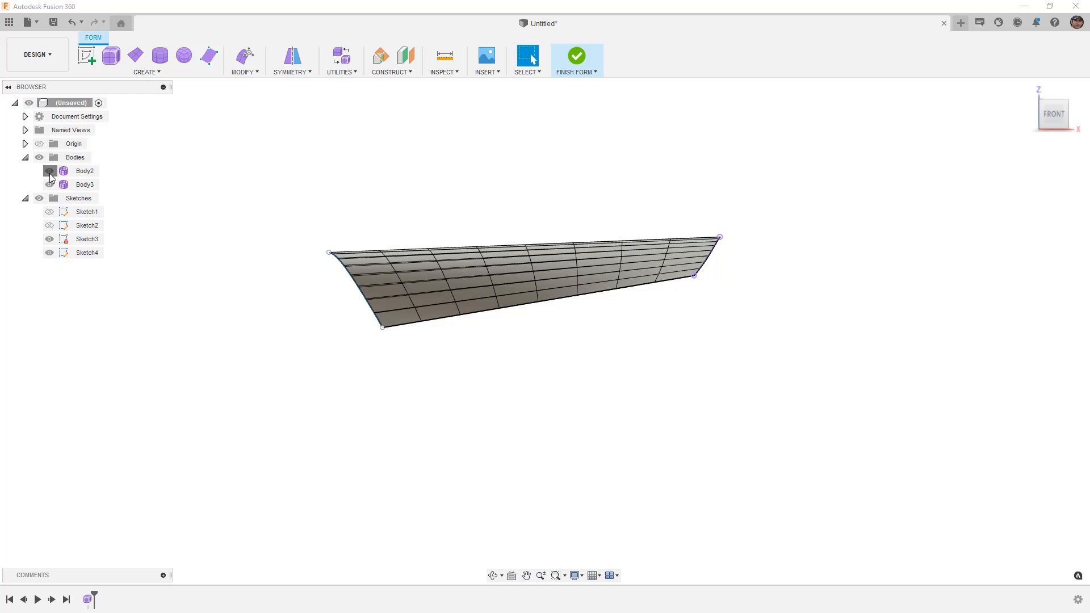
left_click(49, 172)
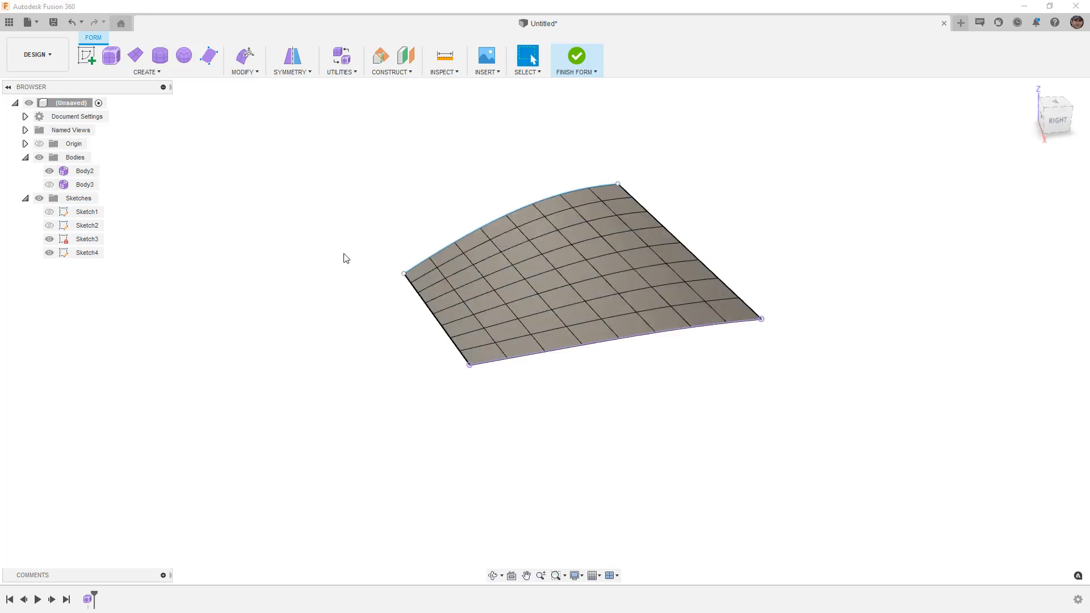
left_click(619, 316)
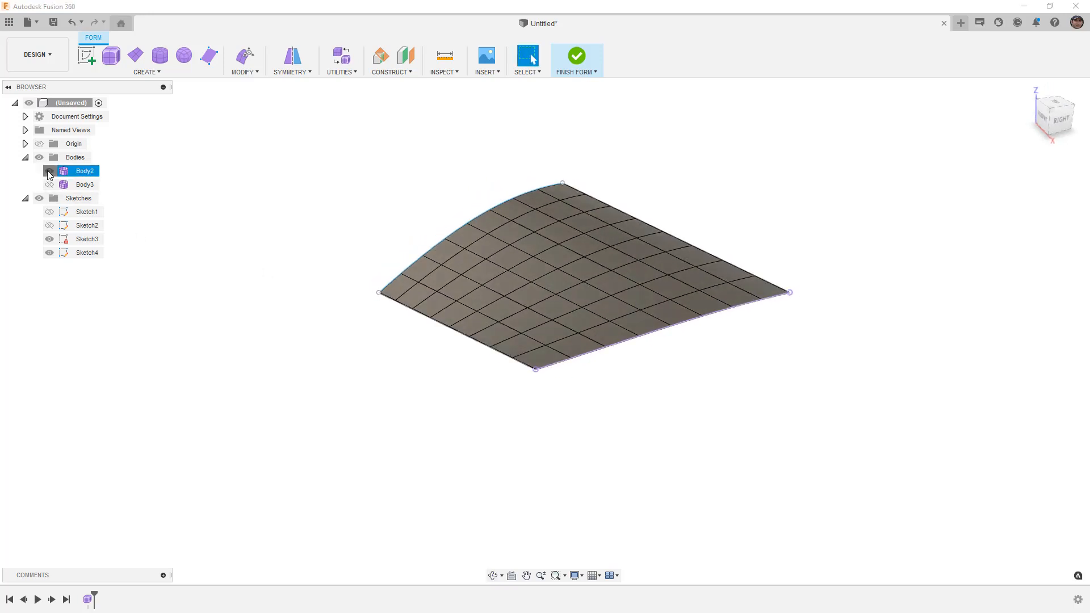
left_click(49, 171)
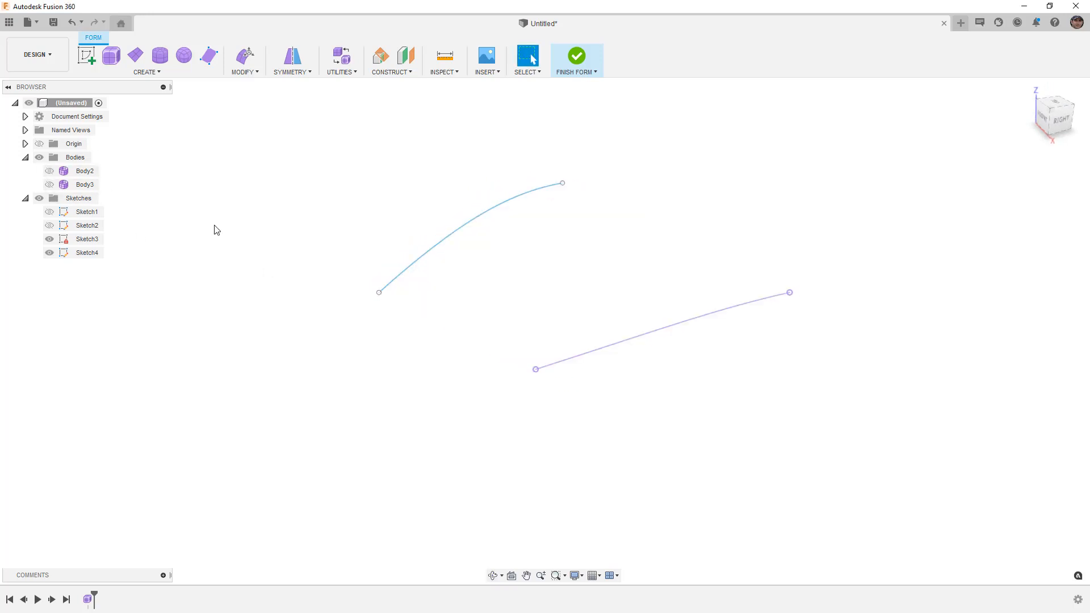
- Extrude the sketch curve 160 mm into a new body with 8 uniformly spaced faces
left_click(48, 225)
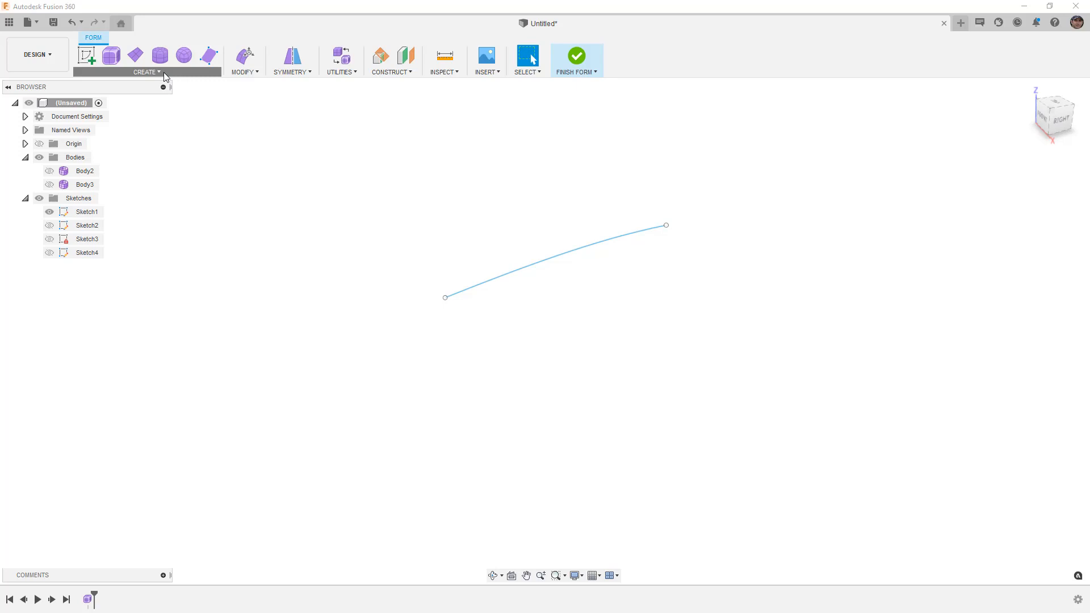
left_click(527, 56)
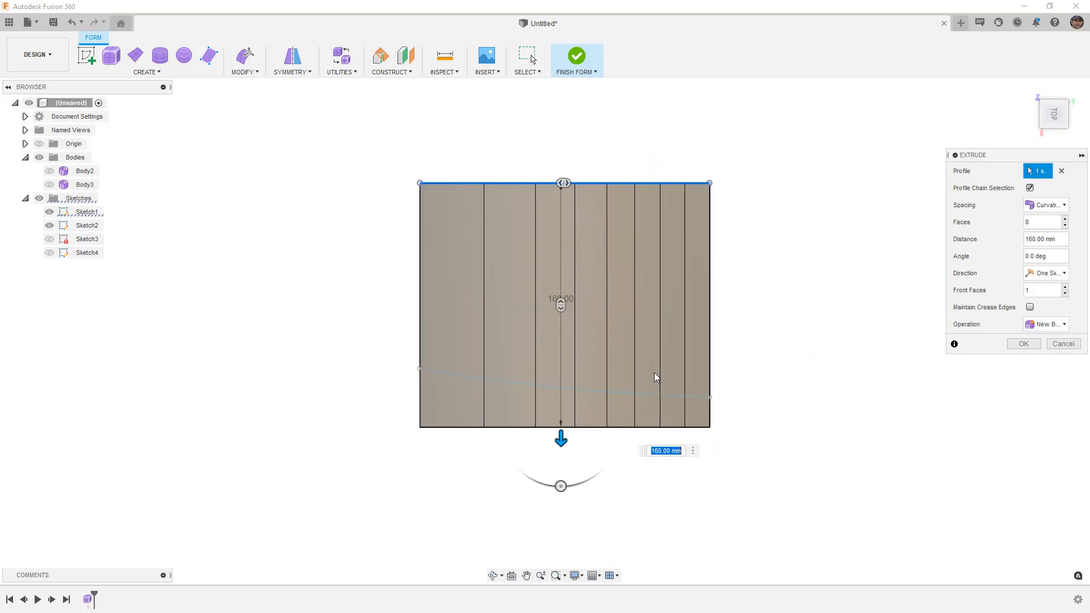
mouse_move(598, 396)
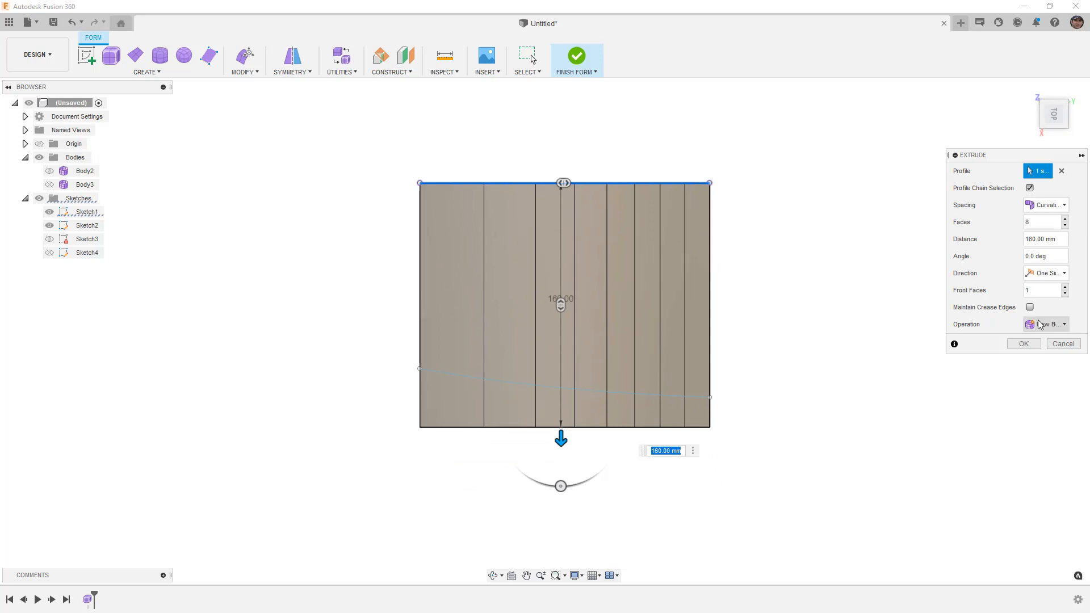
left_click(1044, 204)
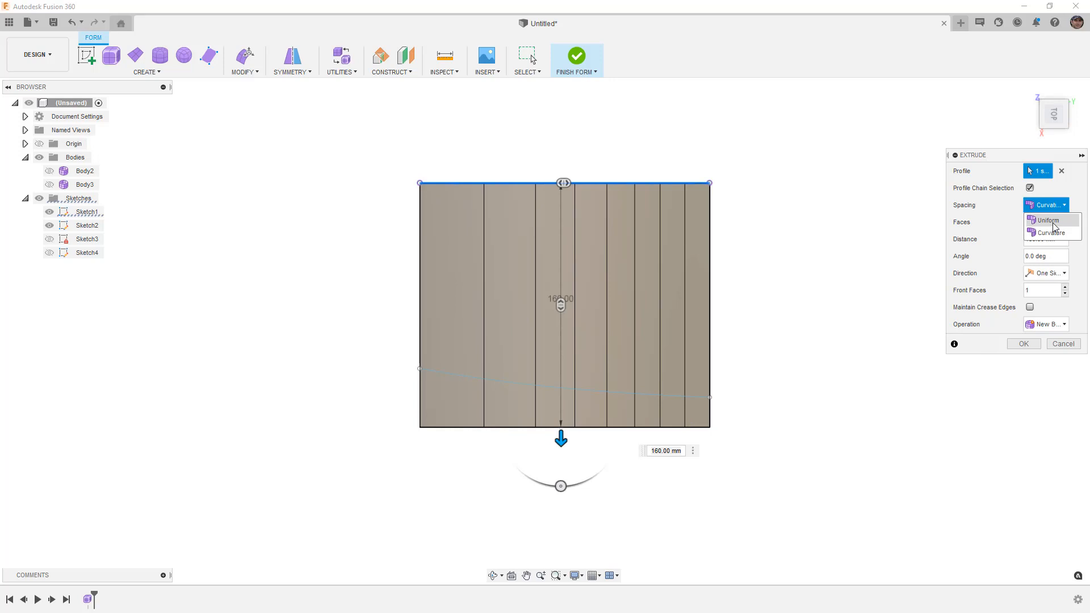
left_click(1046, 220)
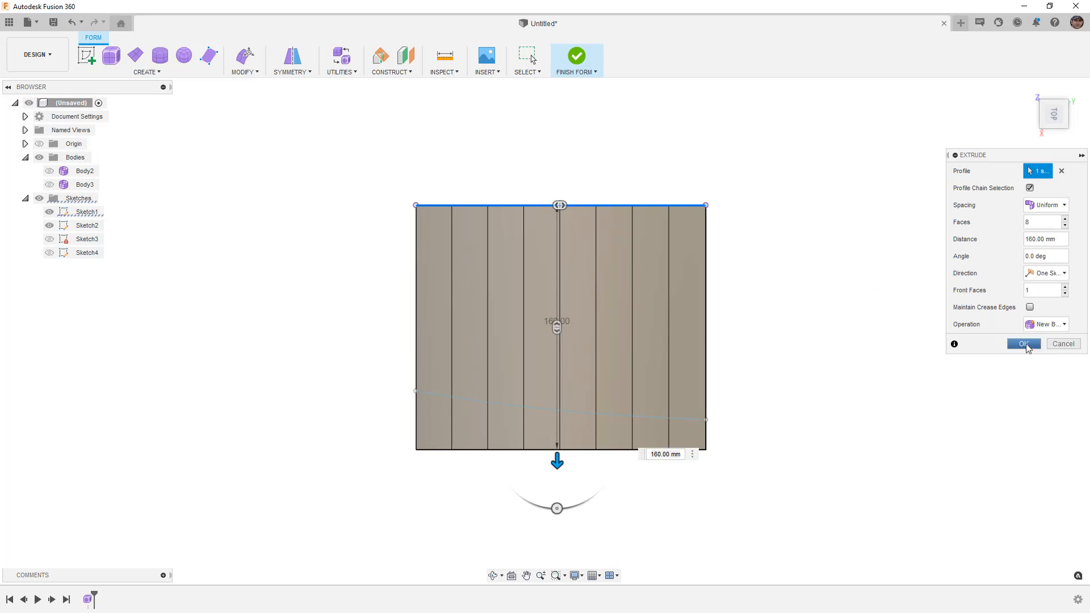
left_click(1023, 343)
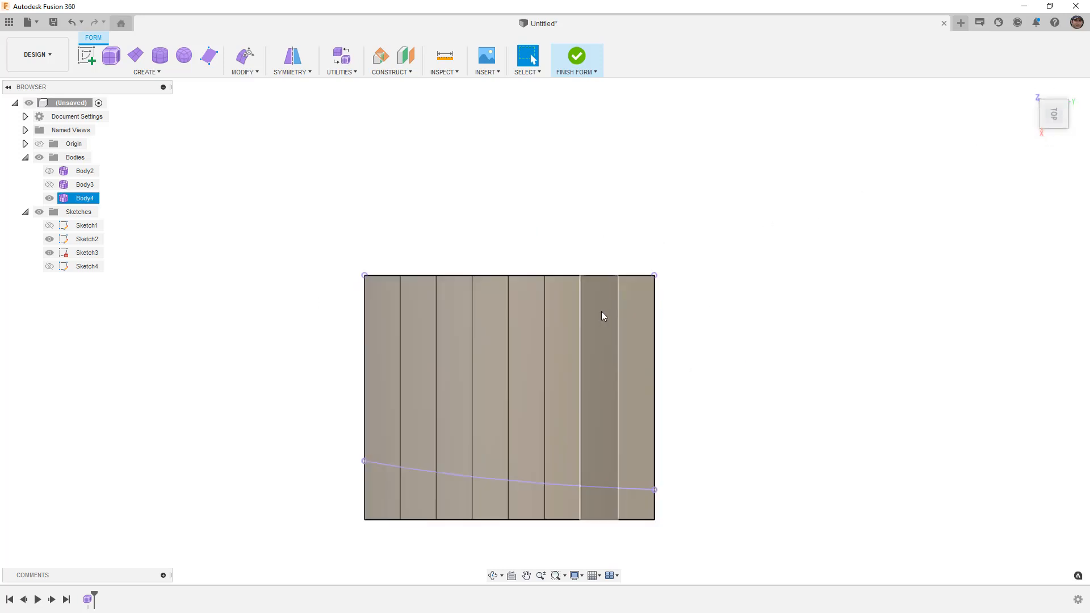
- Insert points on each vertical edge where the purple curve crosses, adding a new edge row
left_click(243, 61)
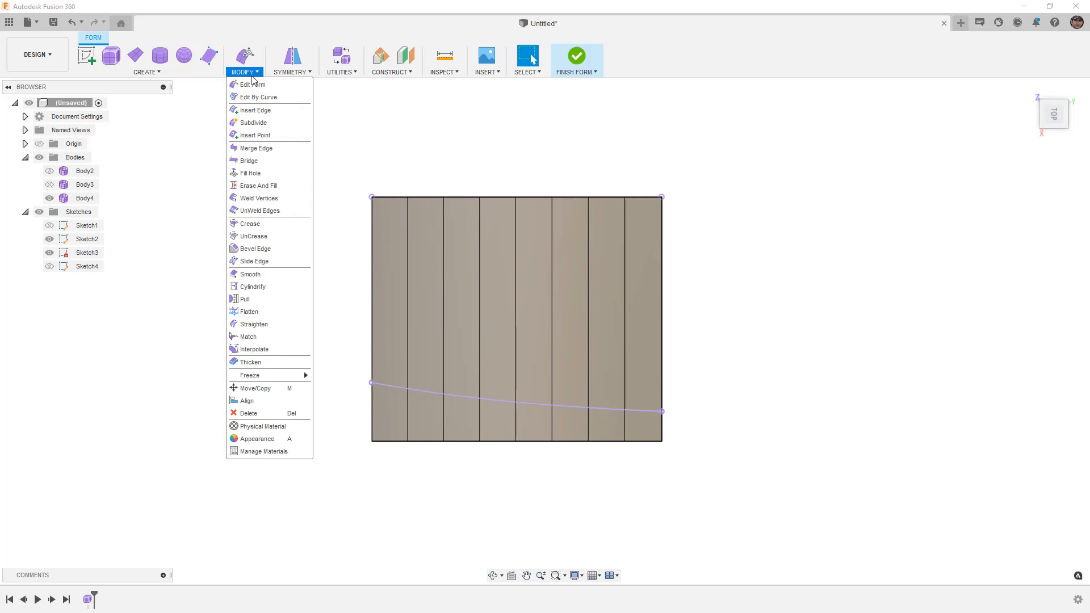
left_click(254, 135)
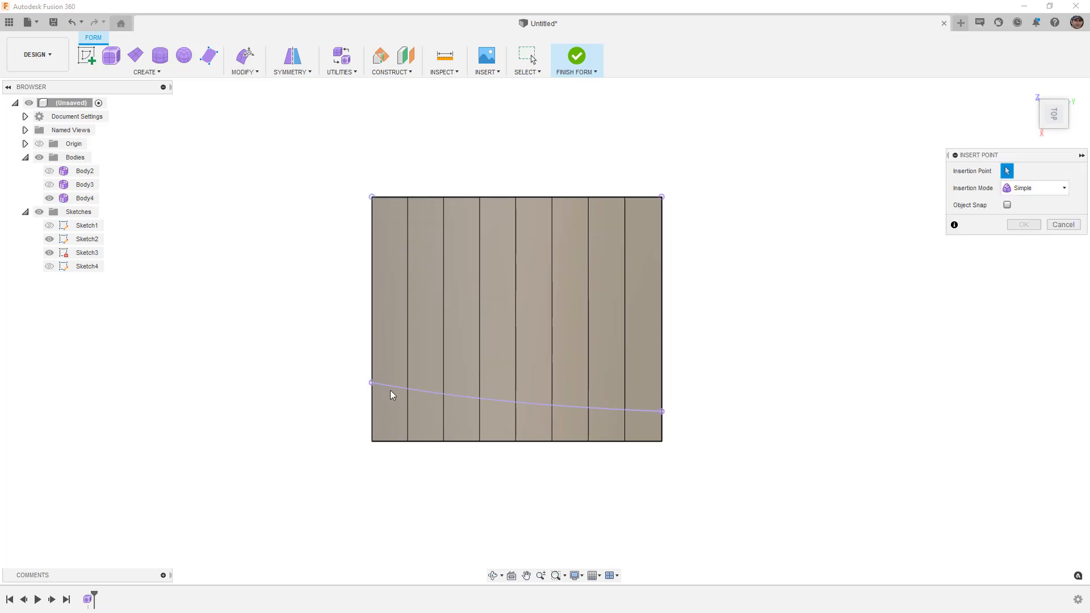
mouse_move(373, 401)
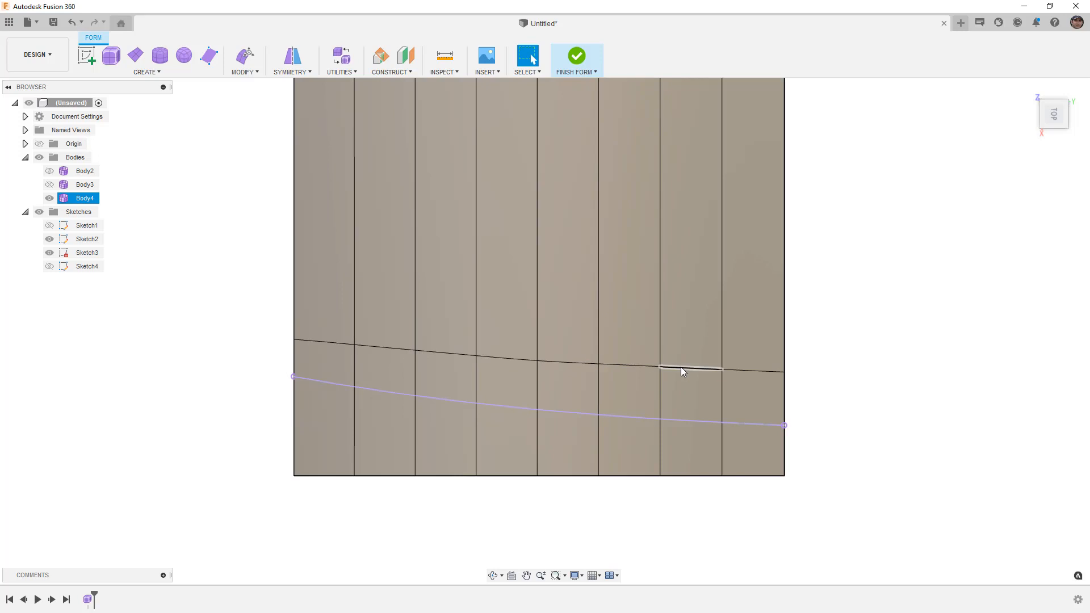
left_click(689, 445)
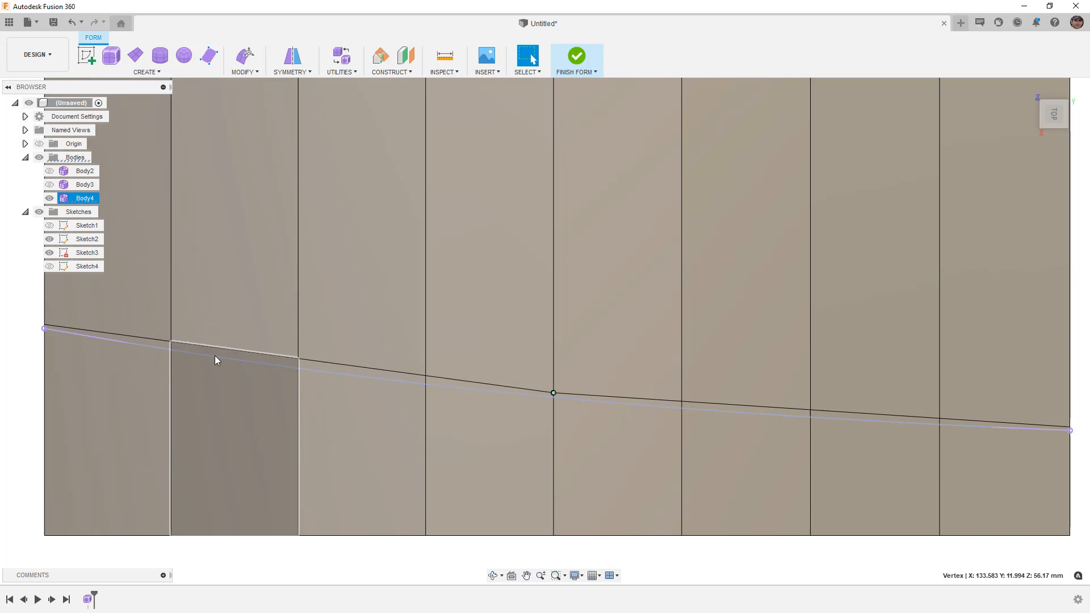
scroll("down", 3)
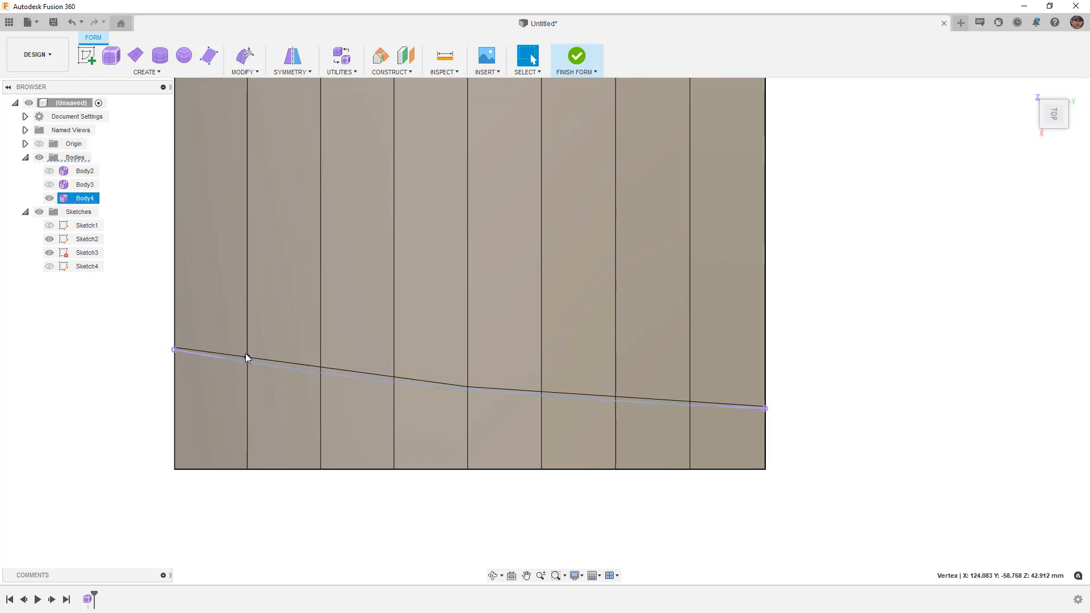
left_click(242, 60)
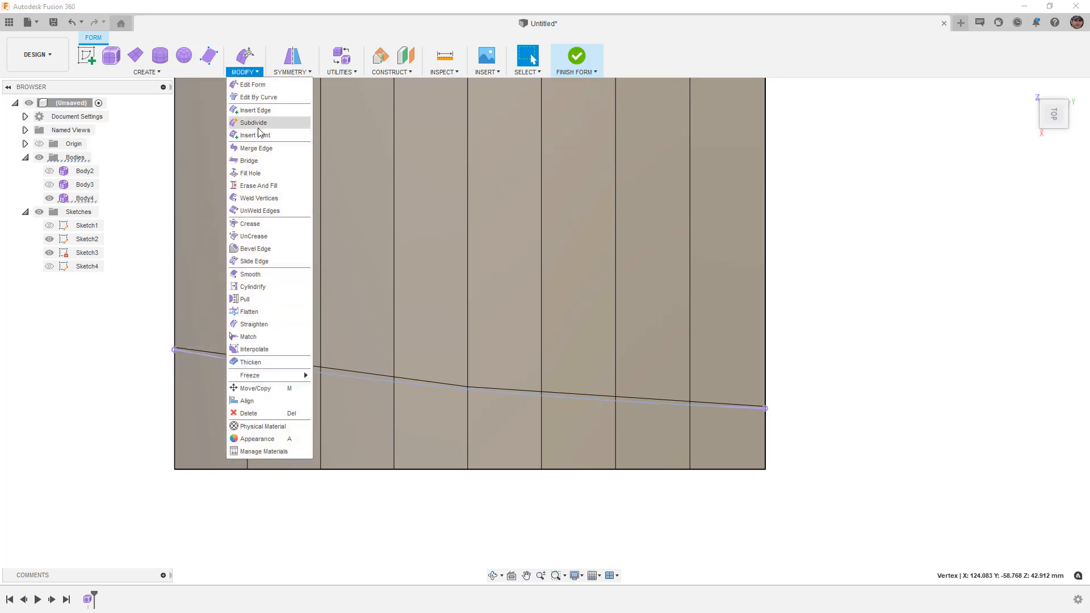
mouse_move(255, 248)
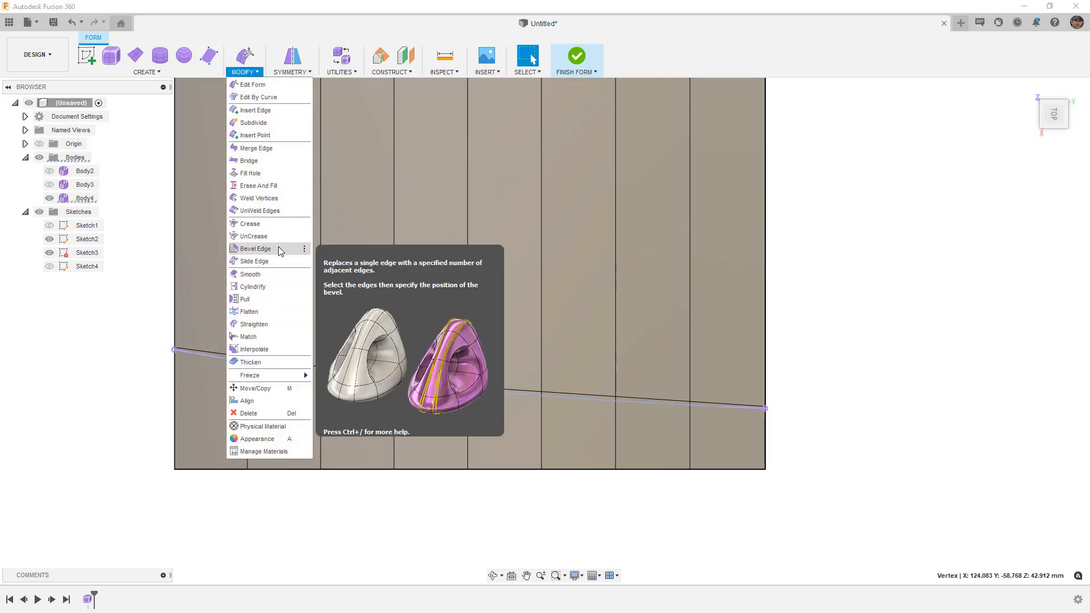
mouse_move(245, 299)
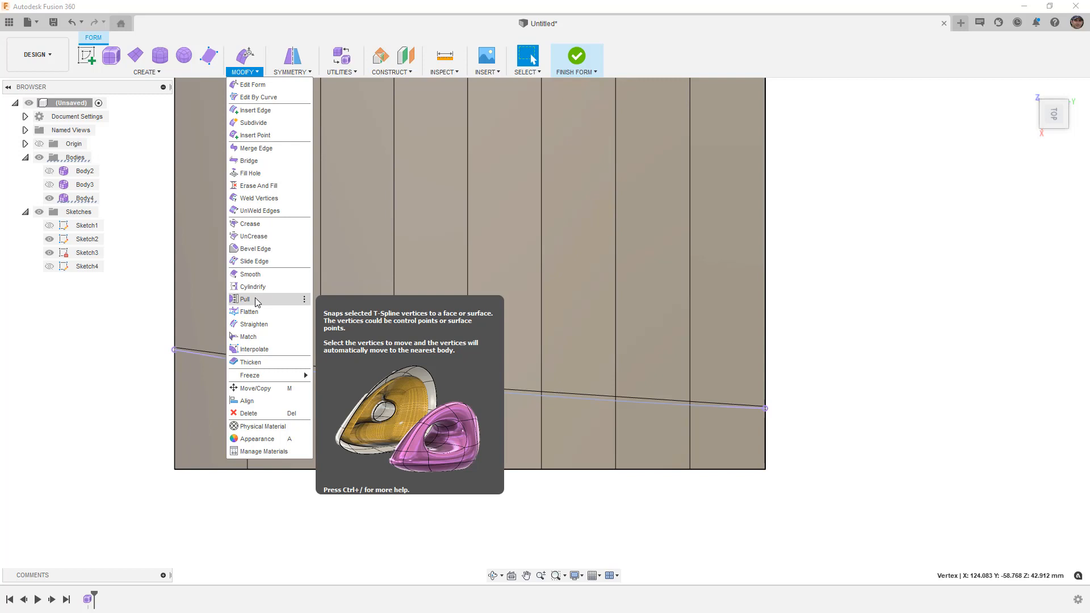
- Pull the new vertex row onto the curve as control points, then select the faces below it
left_click(245, 299)
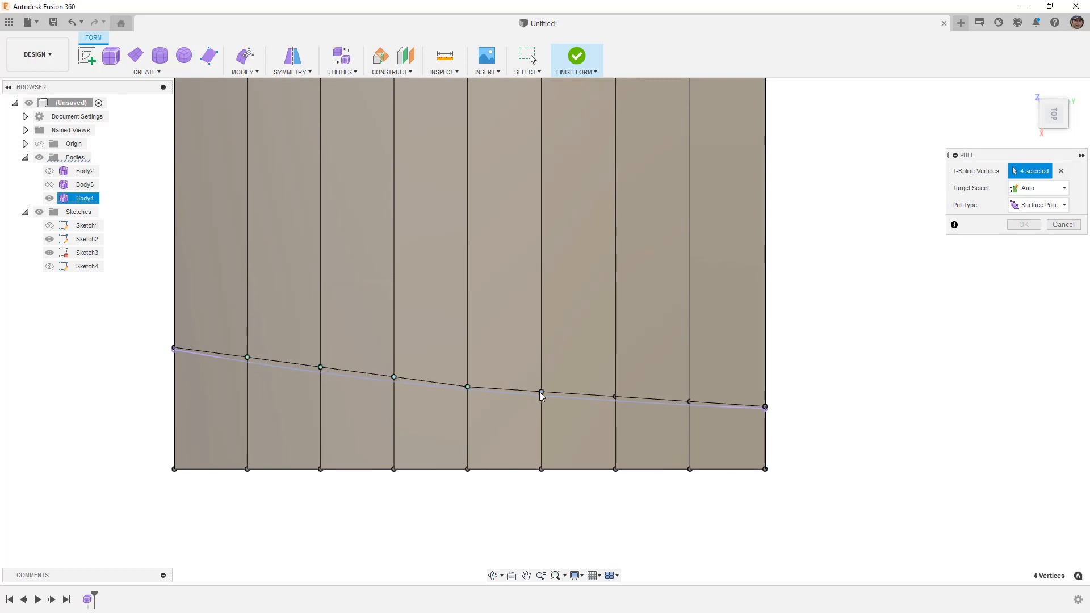
left_click(689, 397)
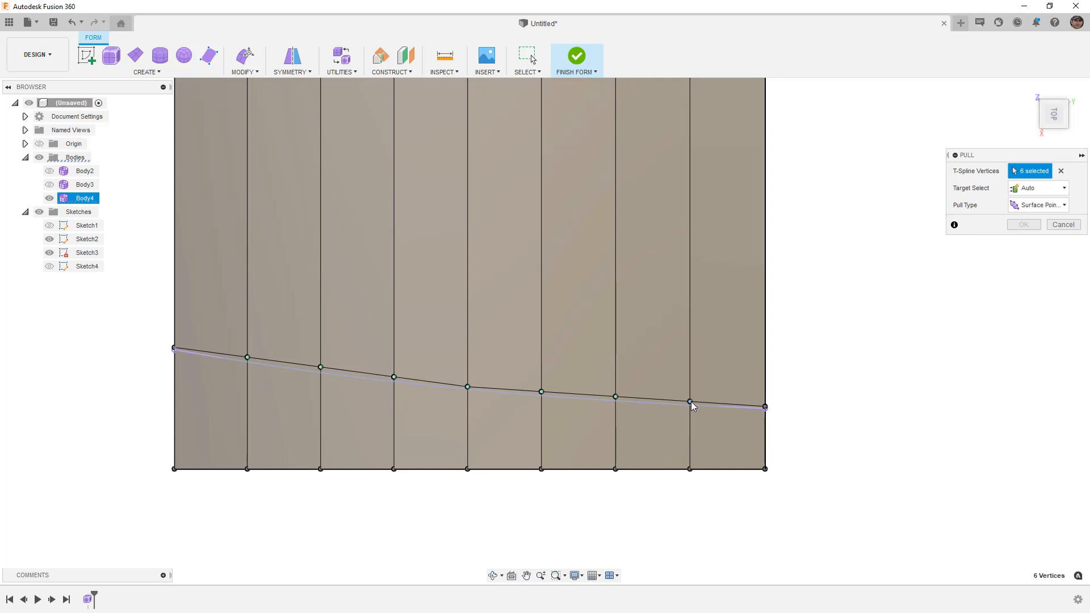
left_click(691, 401)
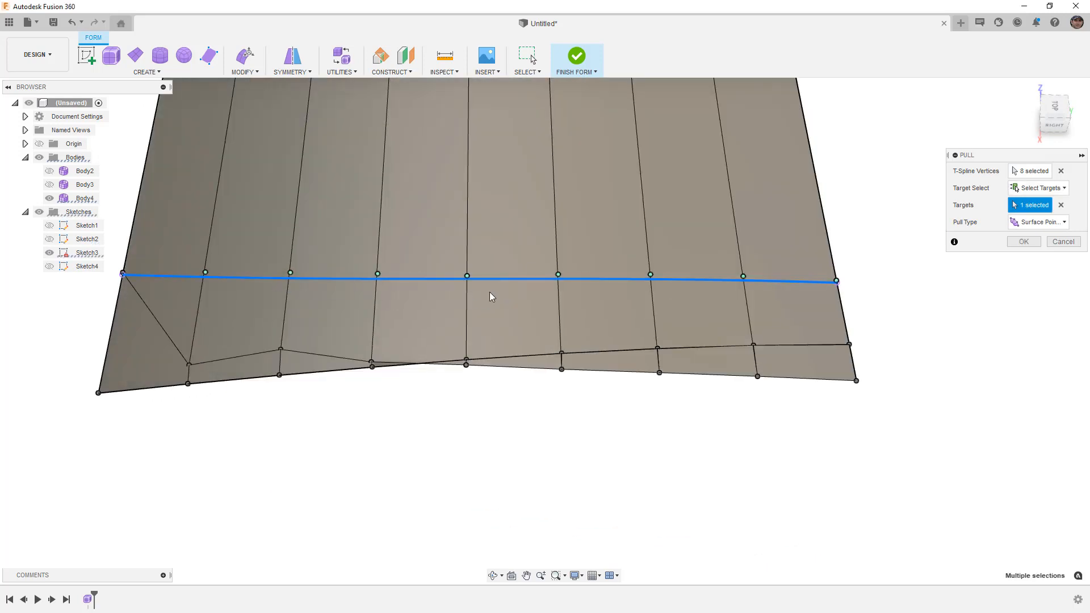
left_click(1039, 221)
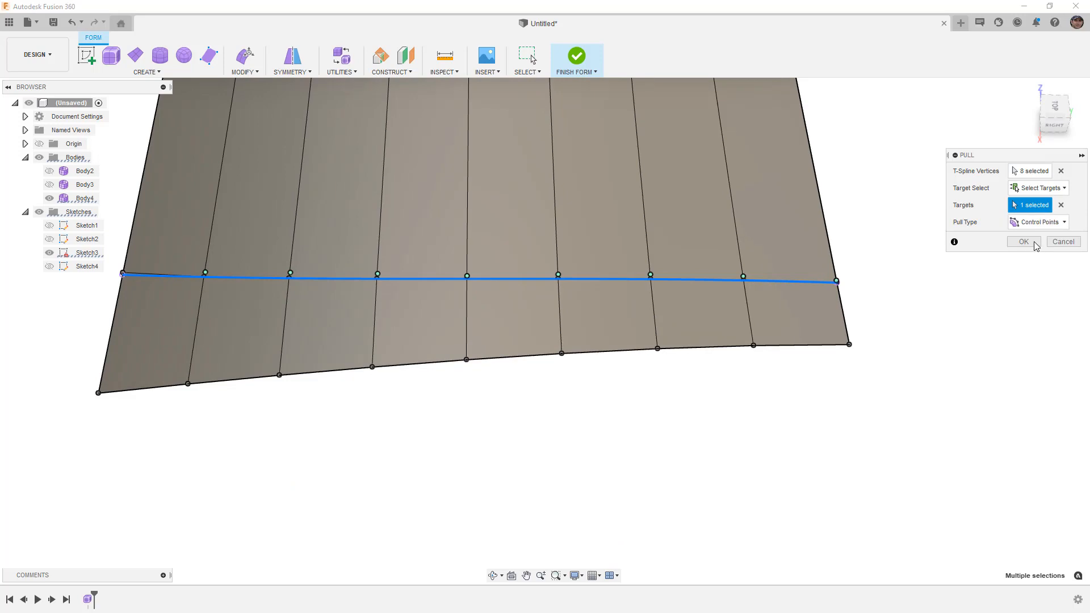
left_click(1020, 241)
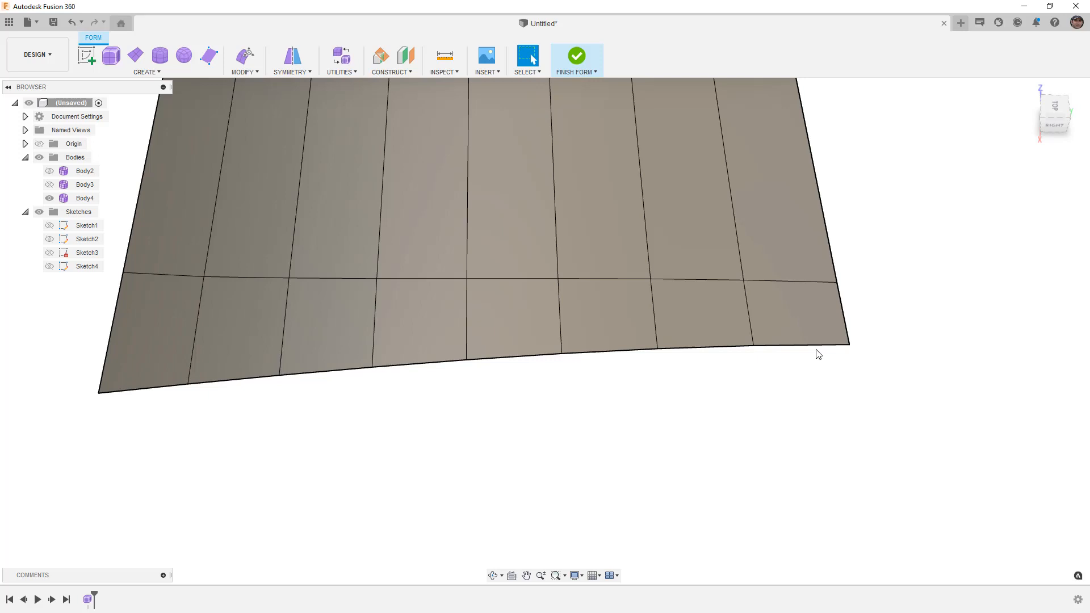
left_click(796, 347)
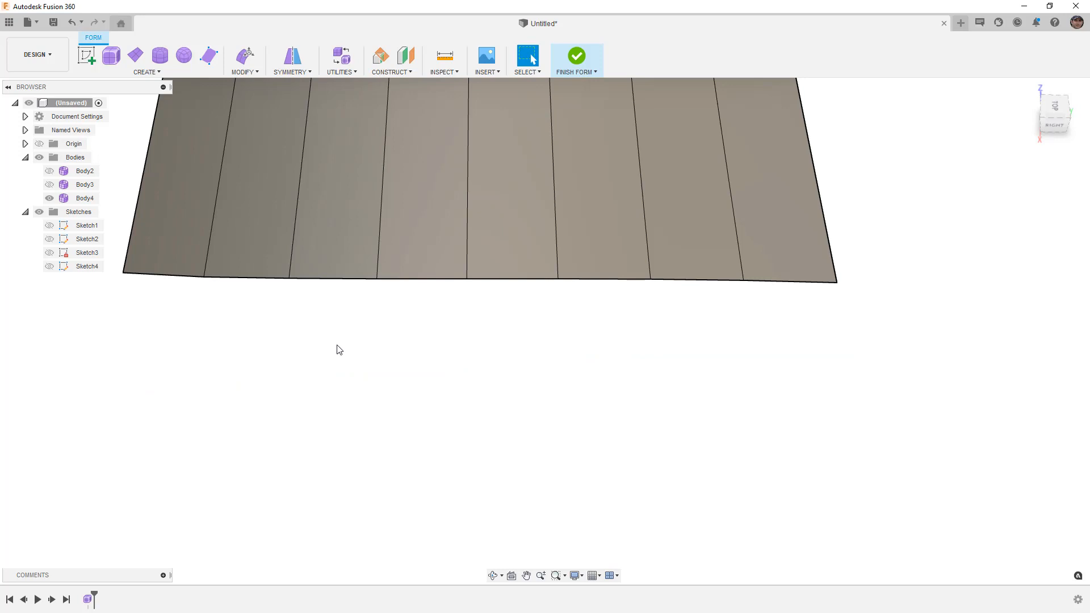
- Delete the bottom strip of faces so the surface's lower edge follows the curve
left_click(1054, 114)
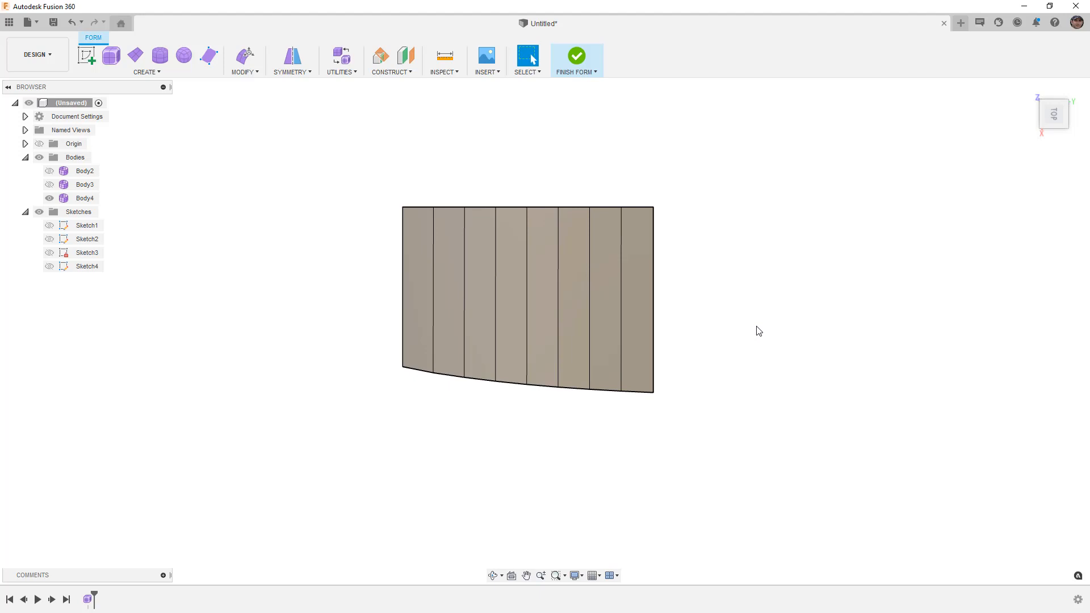
mouse_move(744, 334)
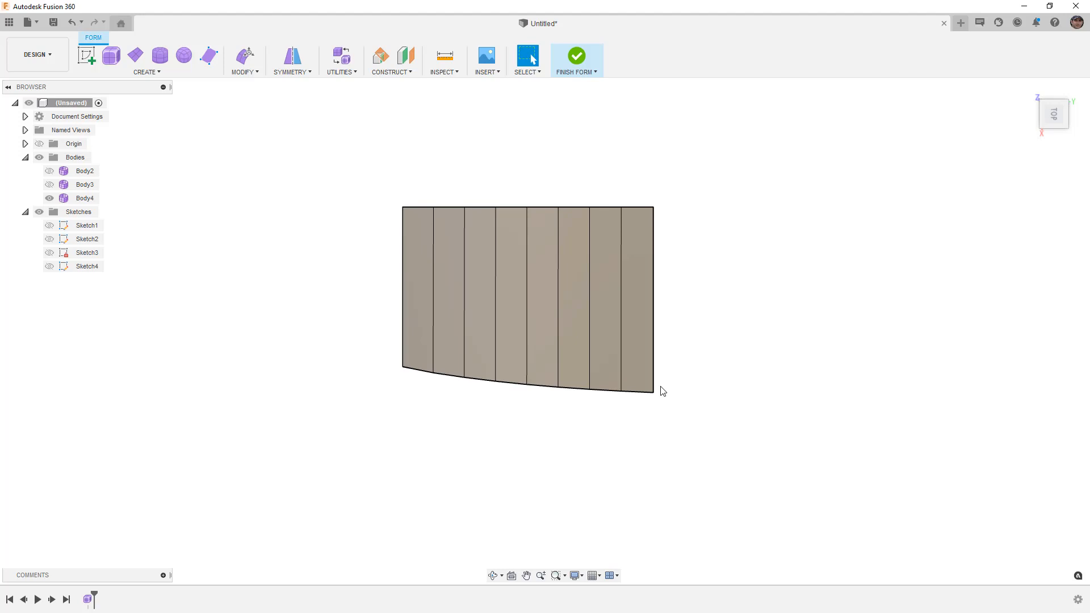
left_click(401, 367)
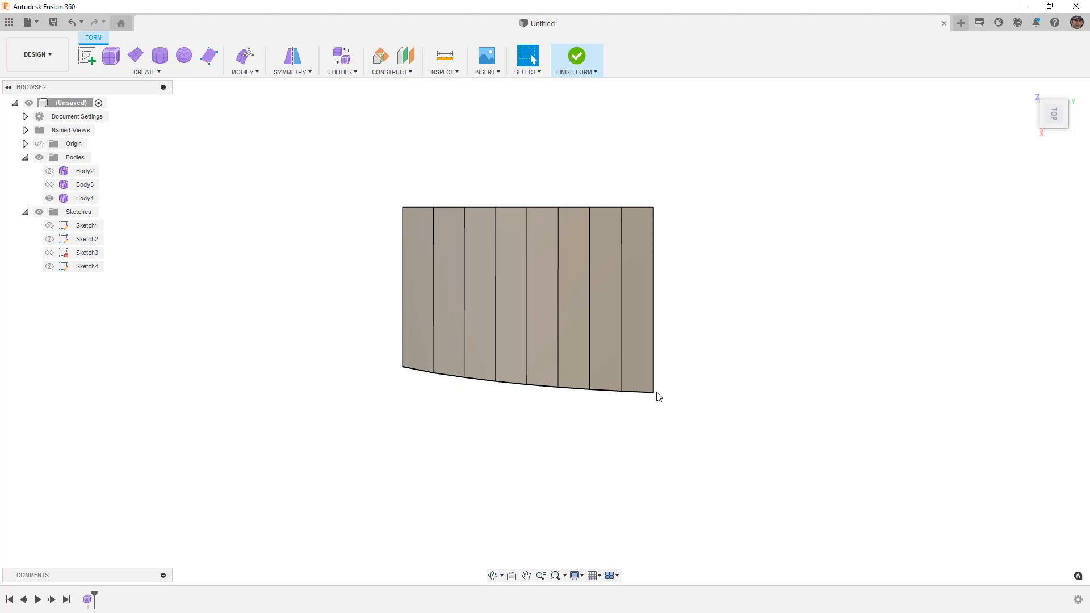
mouse_move(666, 394)
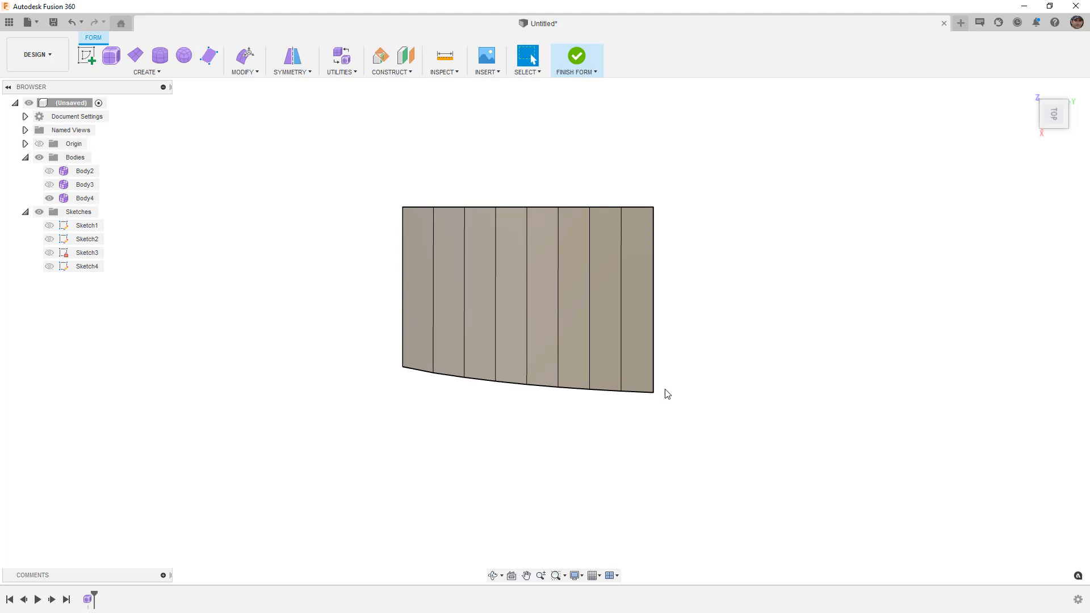
mouse_move(704, 376)
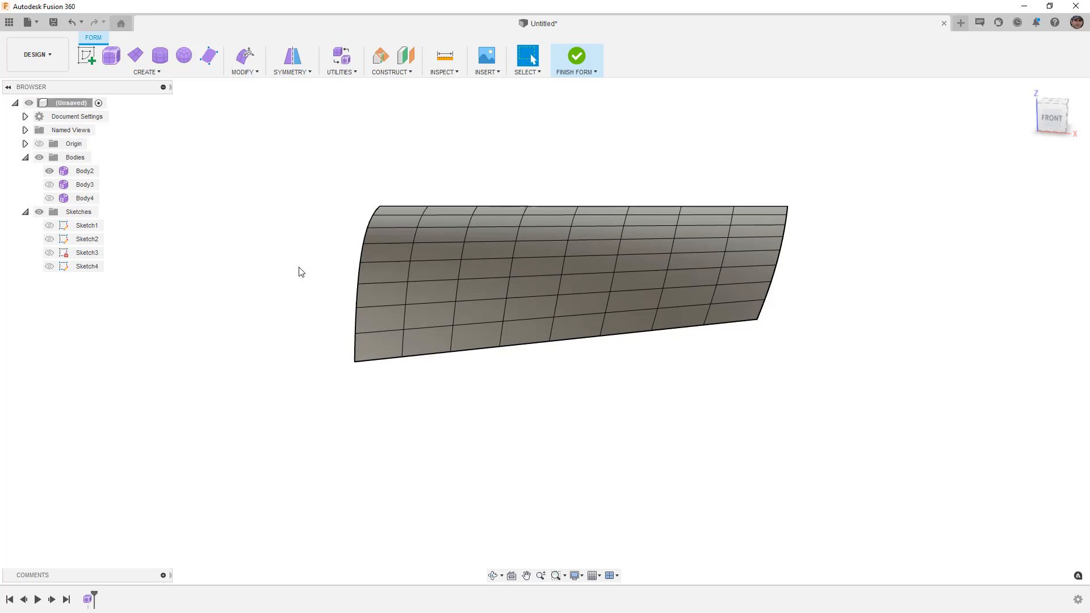
mouse_move(714, 360)
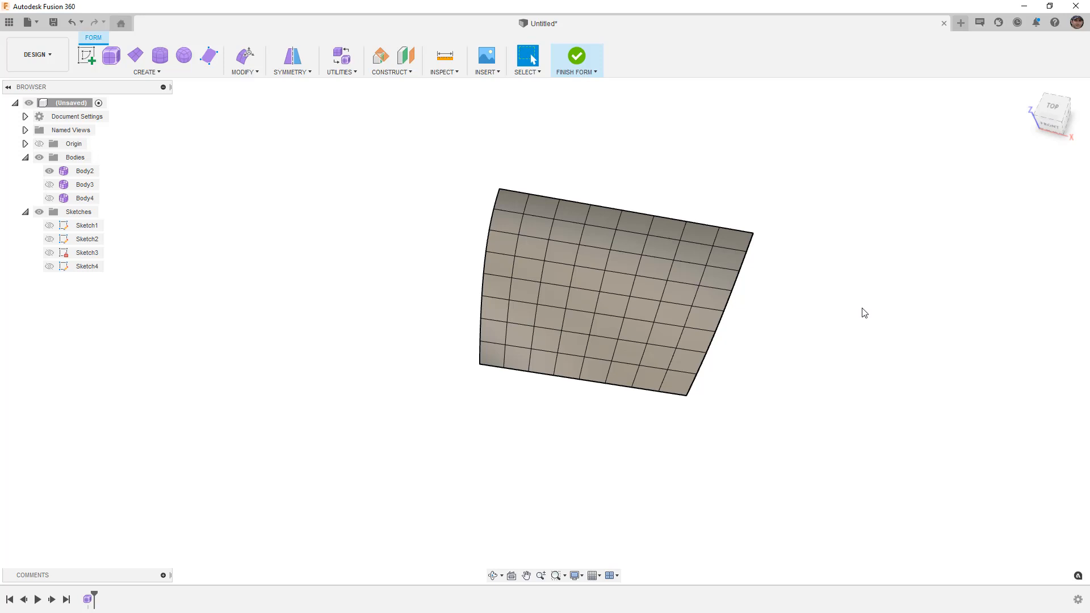
mouse_move(868, 320)
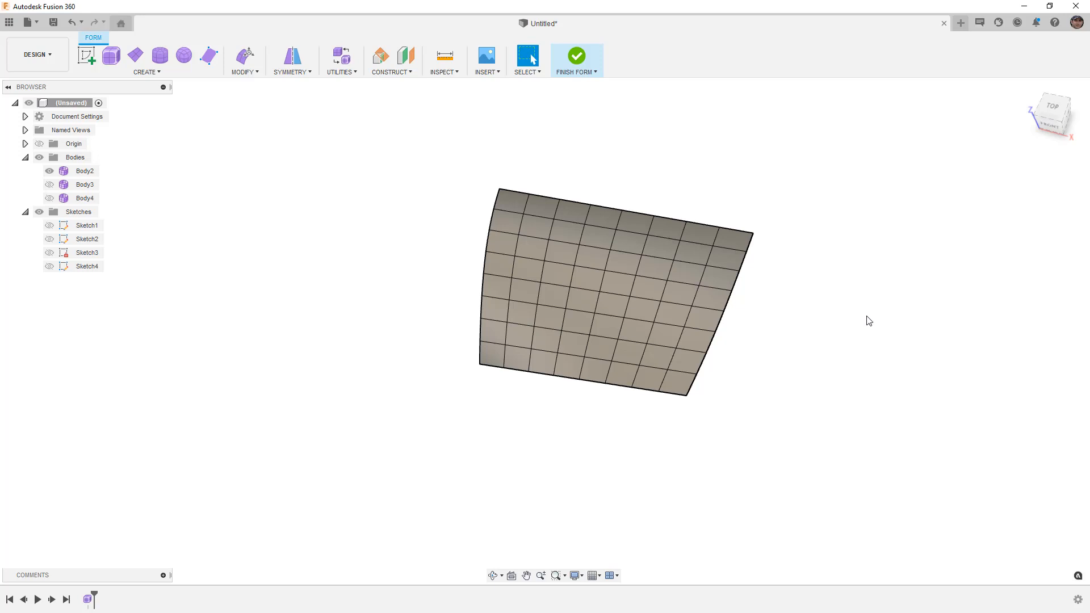